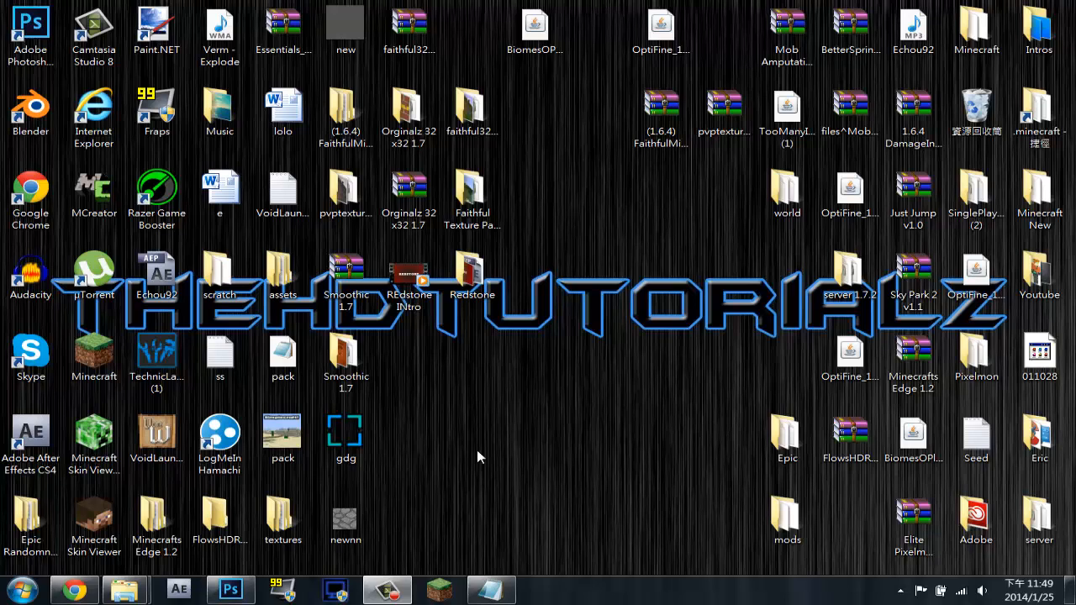
# - Show TheHDTutorialz About page with subscriber milestones through 250 (Jan 16th 2014) and 272
pyautogui.click(74, 589)
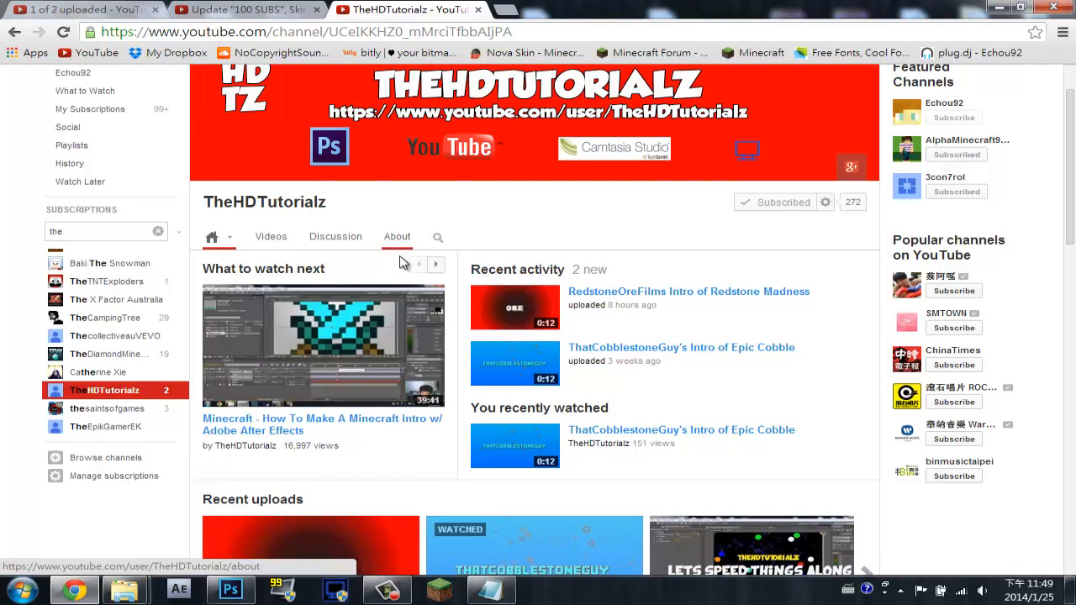
pyautogui.click(397, 236)
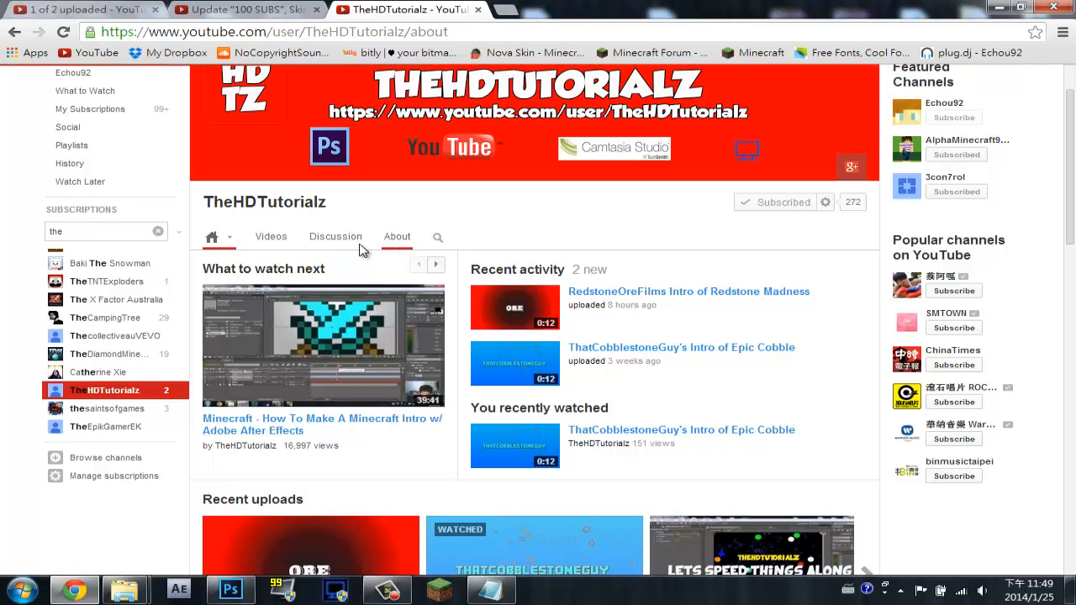
pyautogui.click(396, 236)
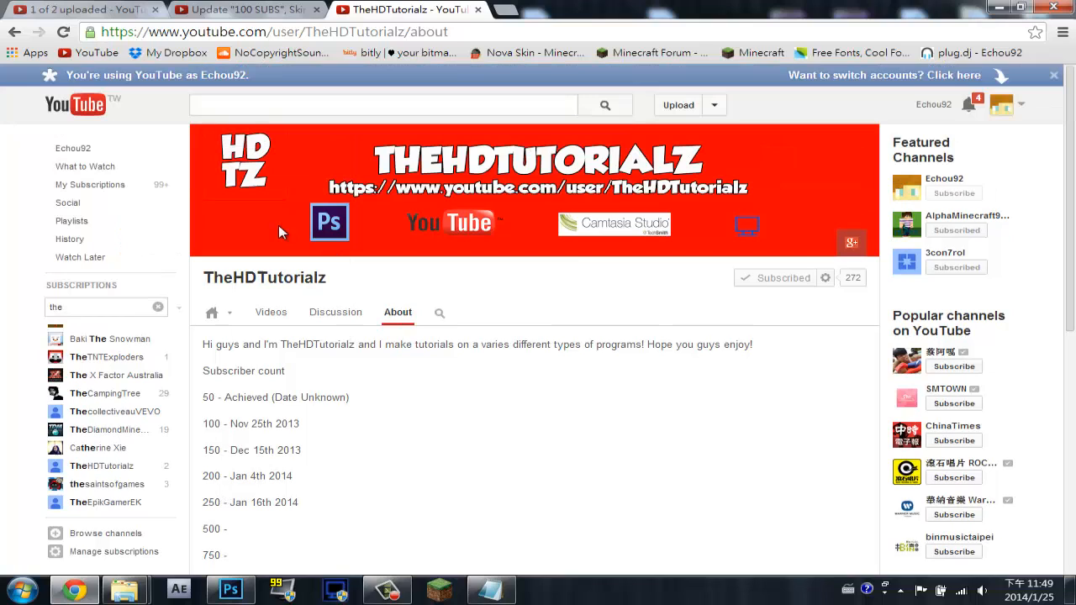
pyautogui.moveTo(747, 326)
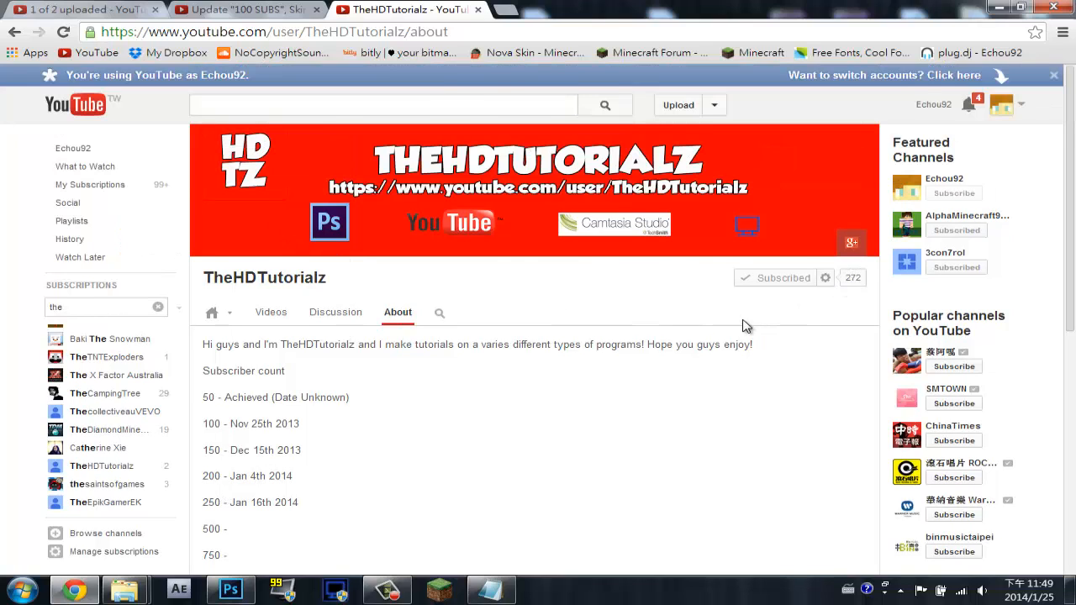
pyautogui.scroll(-3)
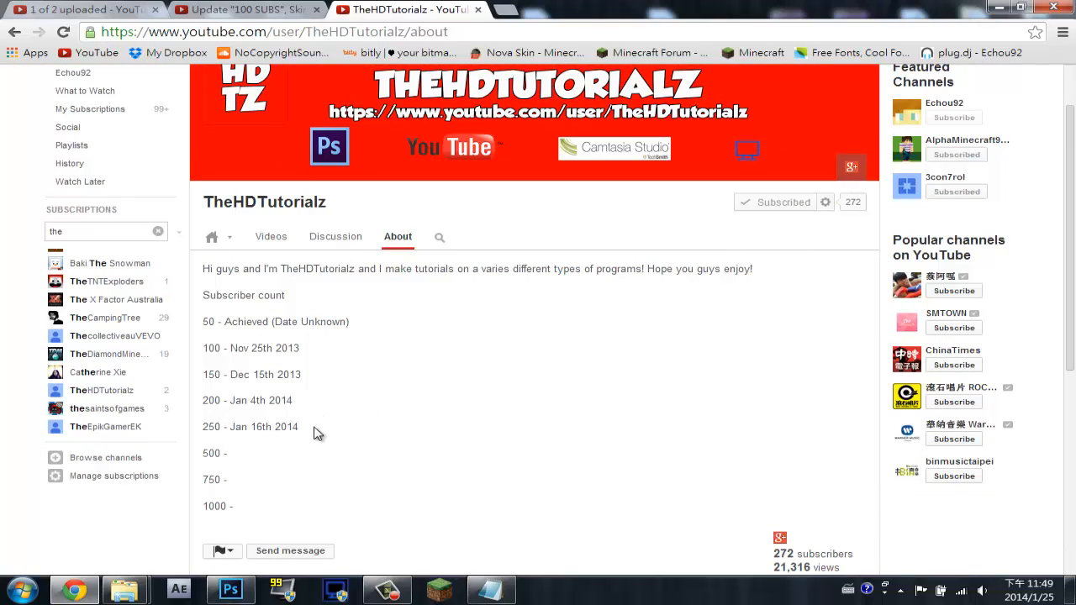
pyautogui.moveTo(247, 428)
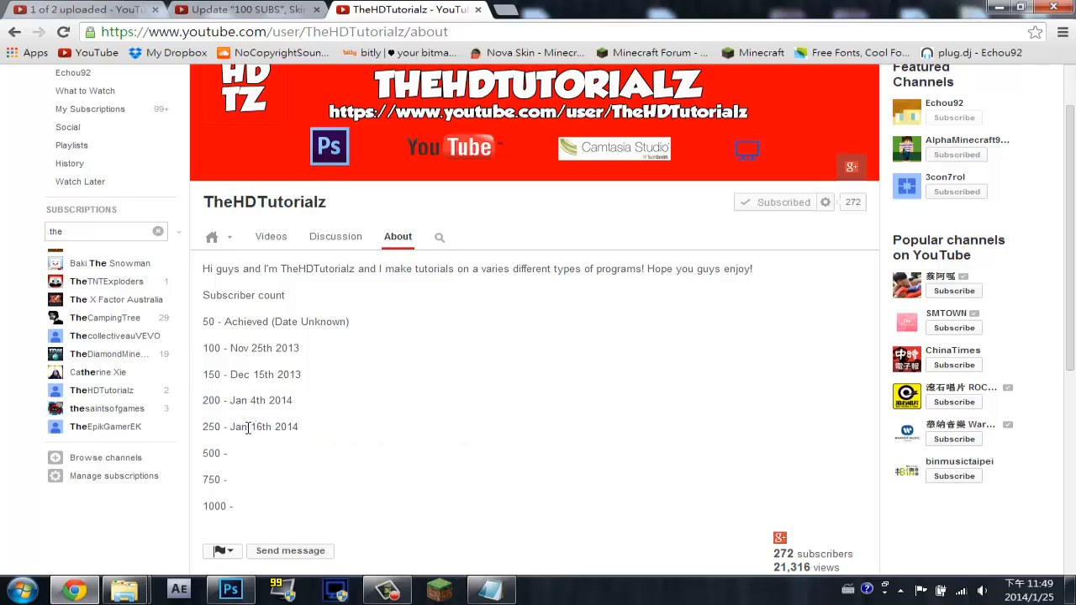
pyautogui.moveTo(261, 397)
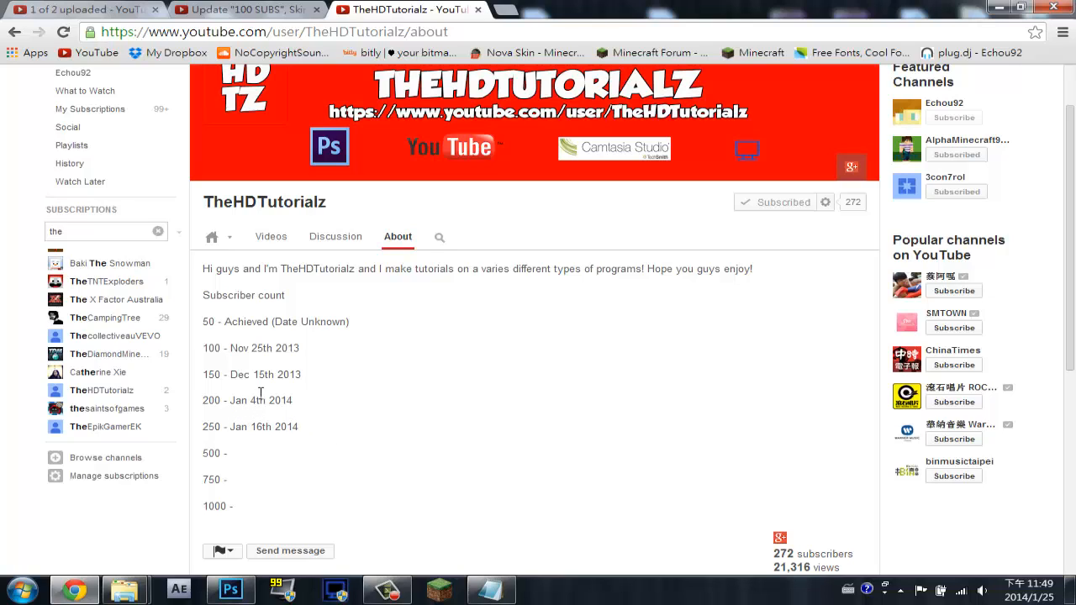
pyautogui.moveTo(984, 6)
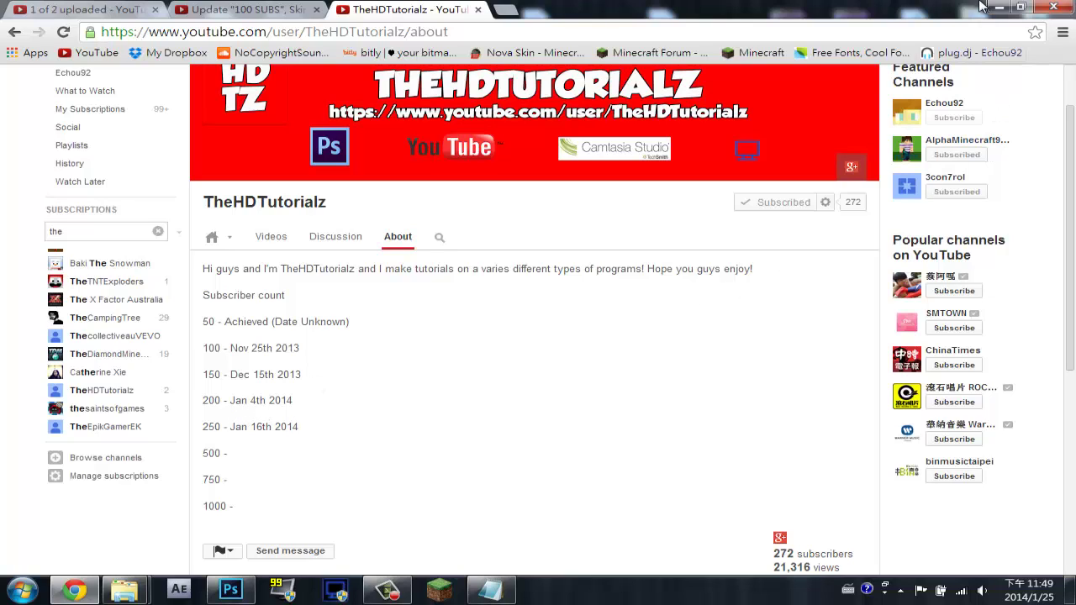
pyautogui.moveTo(269, 427)
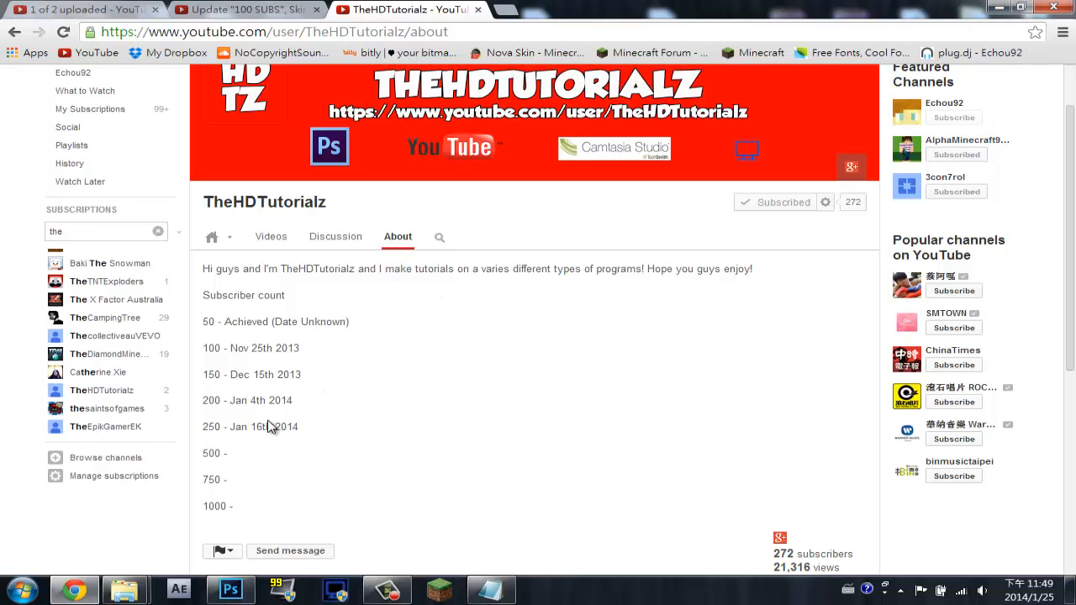
pyautogui.moveTo(923, 7)
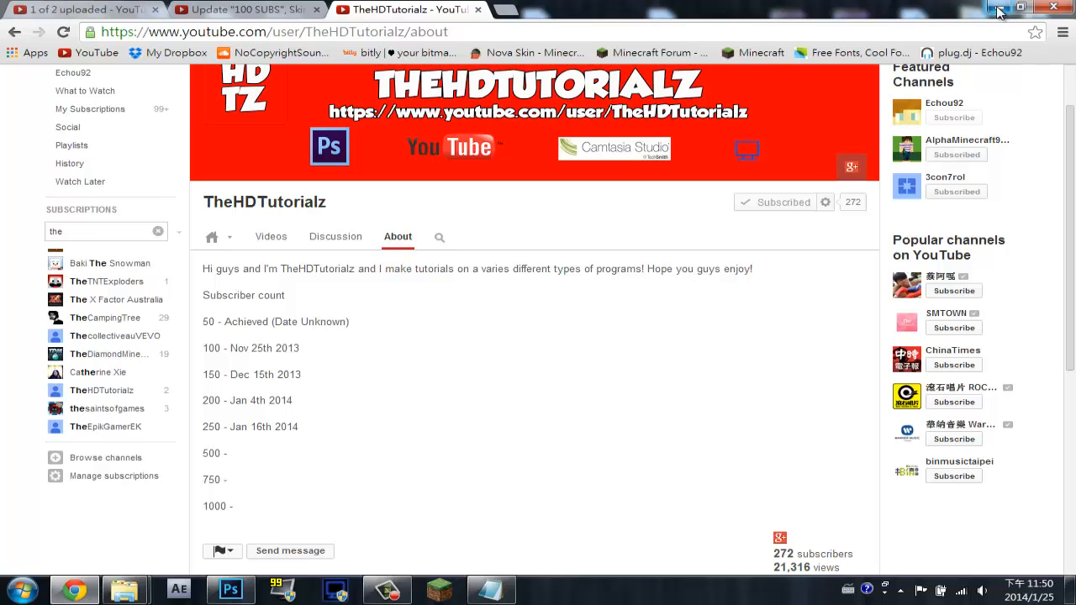
pyautogui.scroll(-3)
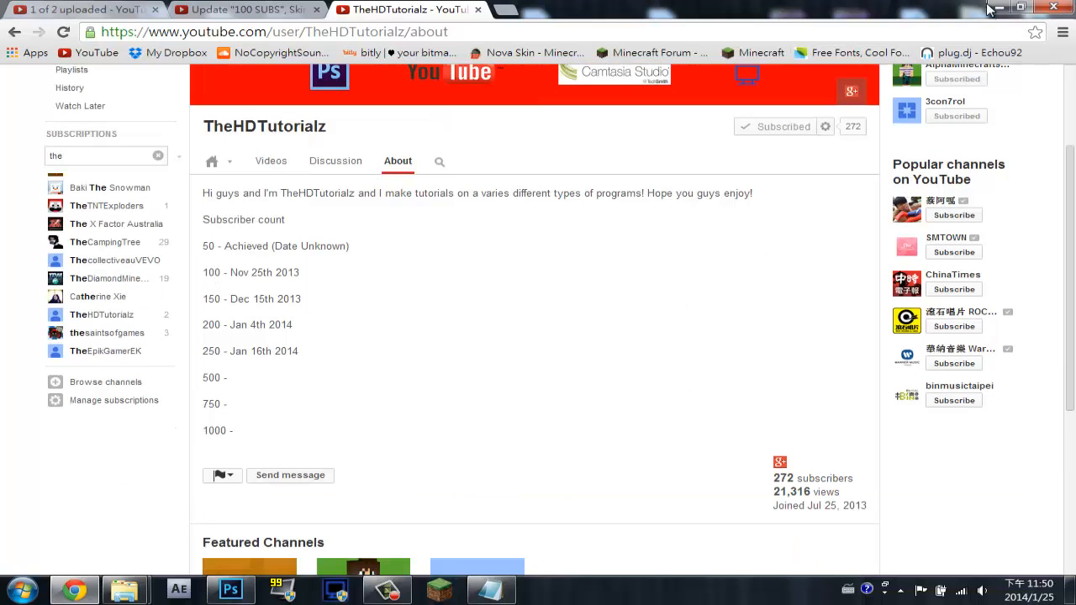
pyautogui.scroll(-3)
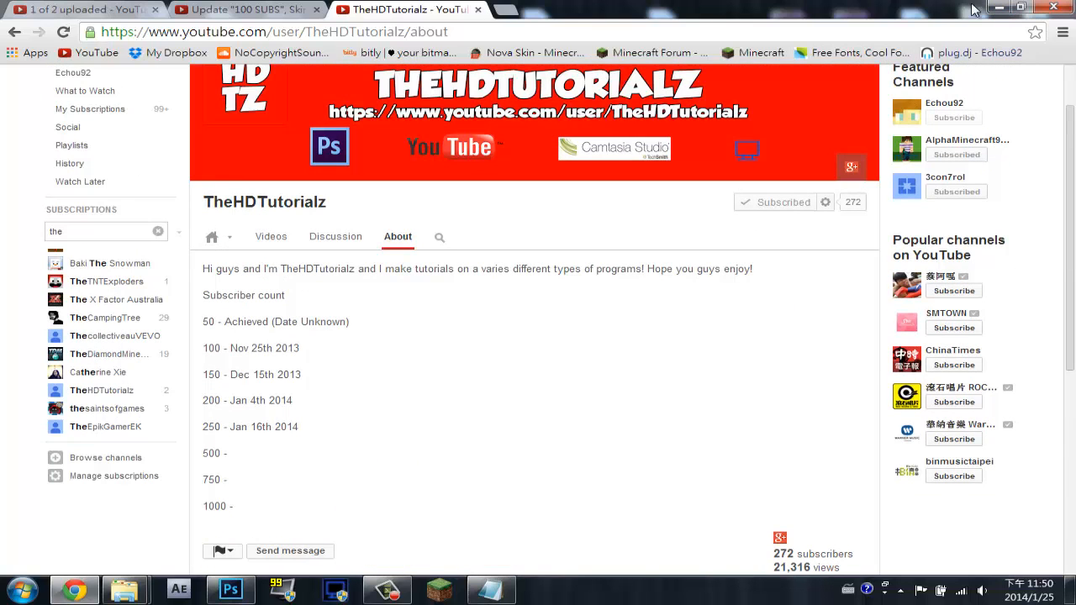
pyautogui.moveTo(607, 245)
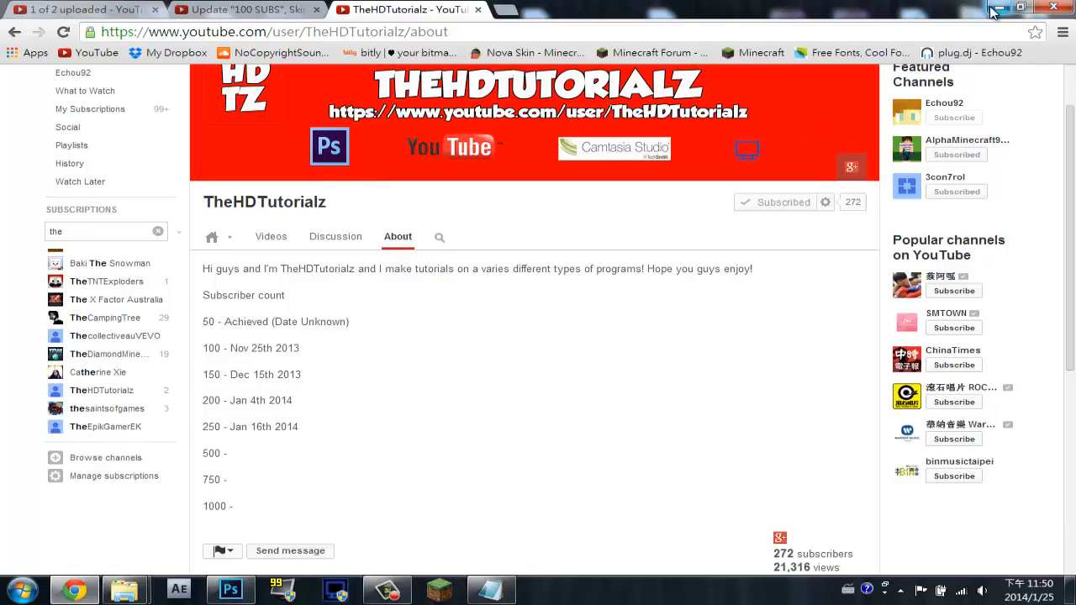
# - Minimize the browser after a last look at the About page, leaving the desktop visible
pyautogui.click(1008, 9)
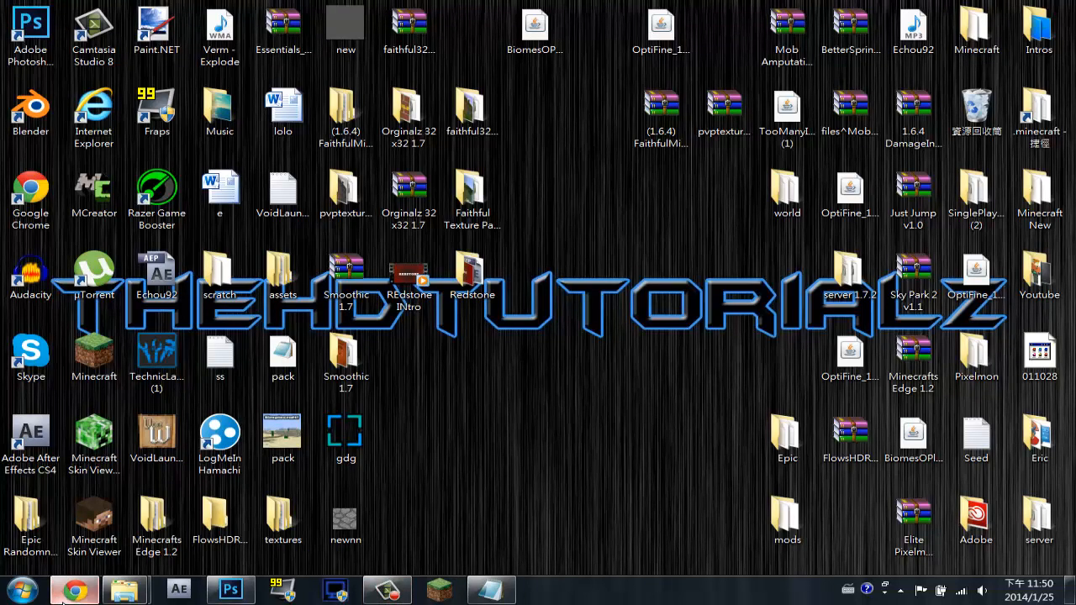
pyautogui.click(74, 589)
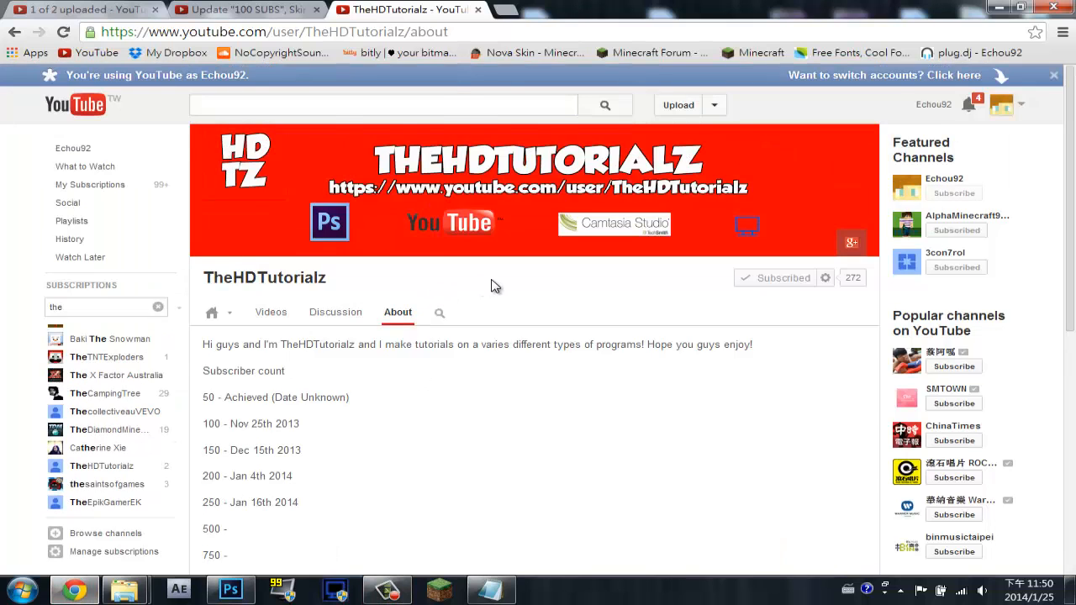
pyautogui.scroll(-3)
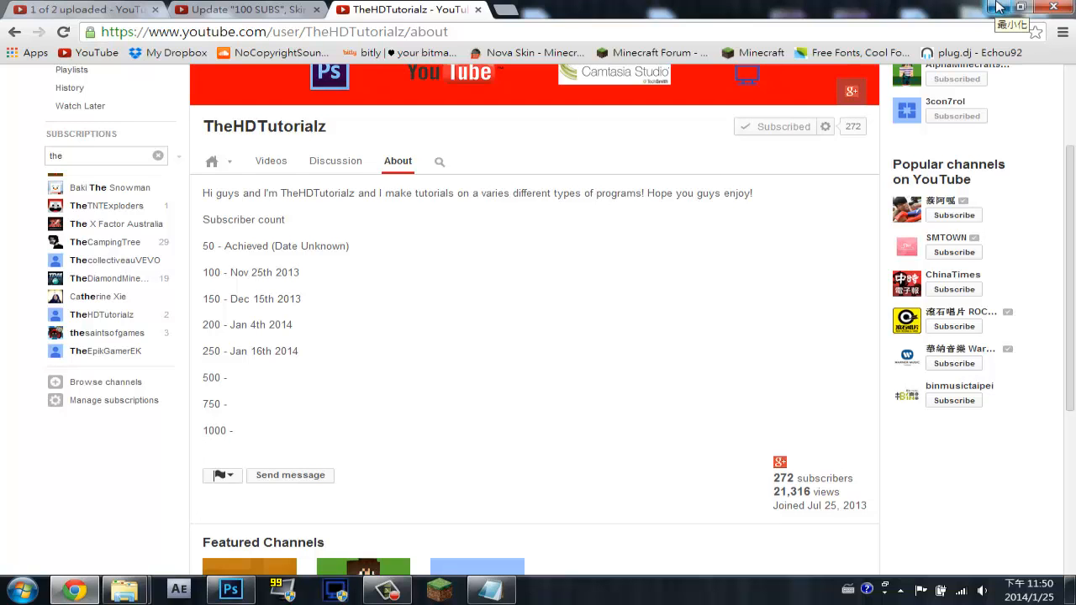
pyautogui.click(1021, 6)
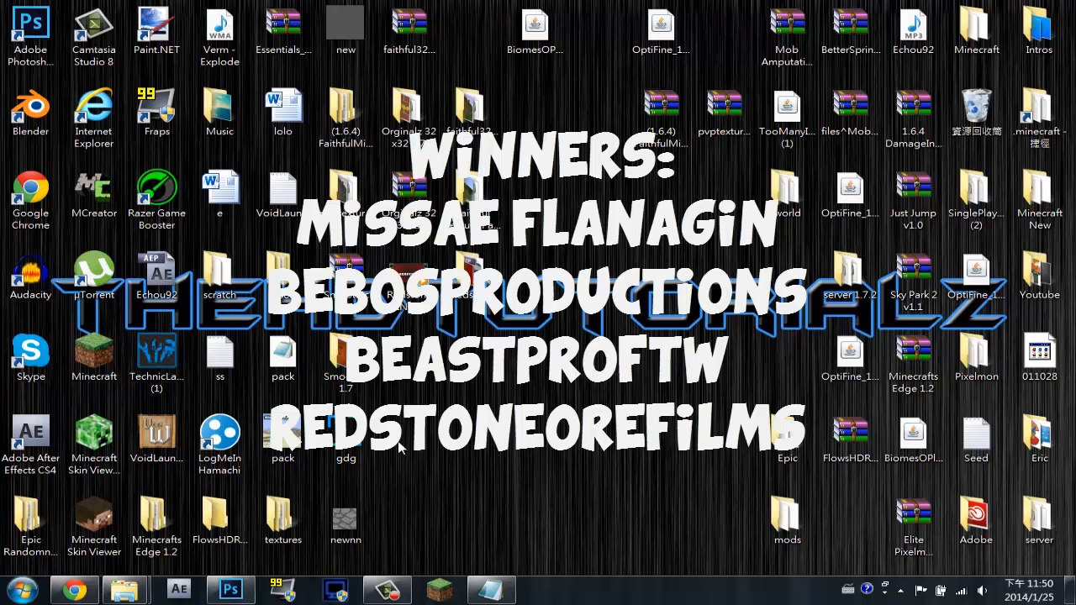
pyautogui.click(94, 520)
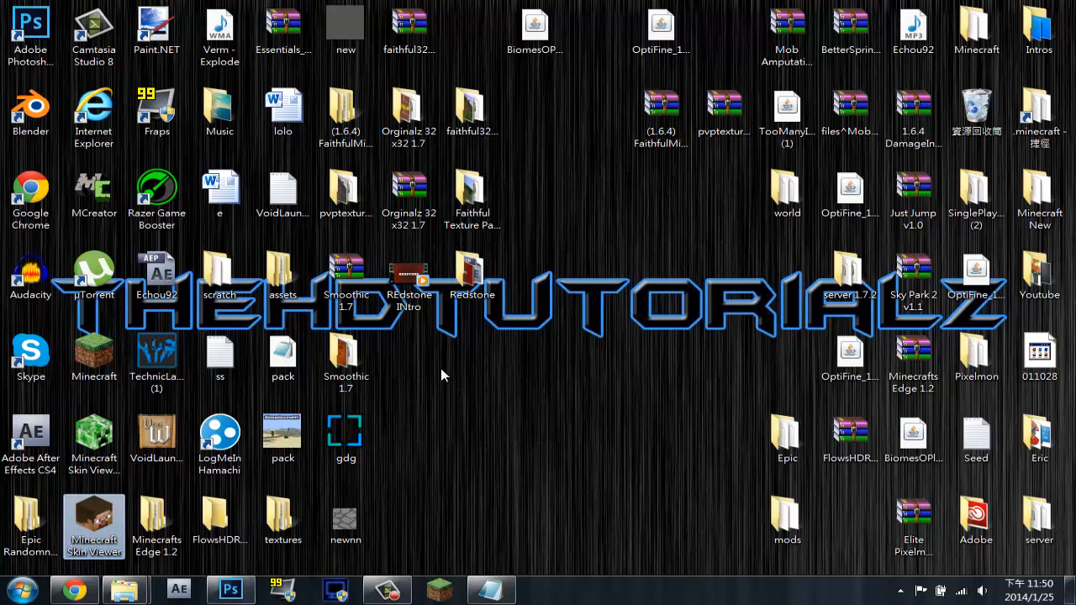
pyautogui.moveTo(528, 362)
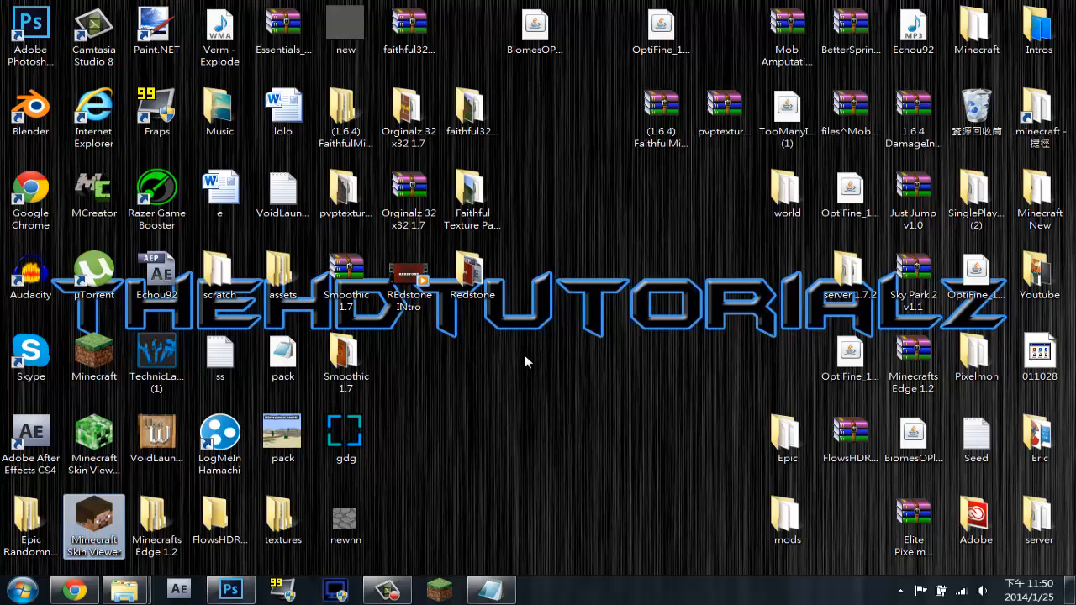
pyautogui.moveTo(124, 521)
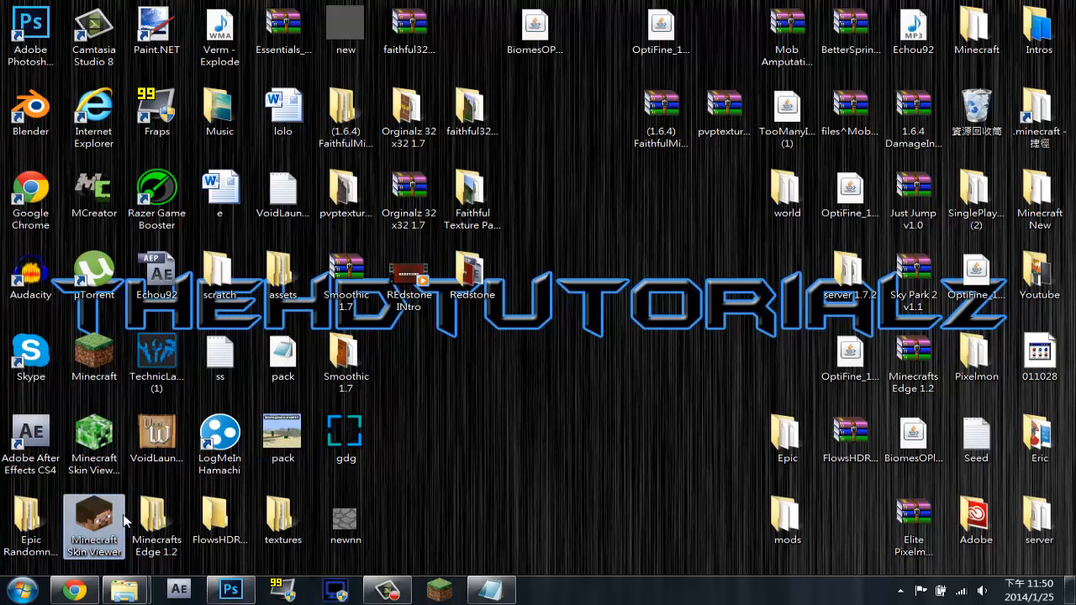
pyautogui.moveTo(126, 521)
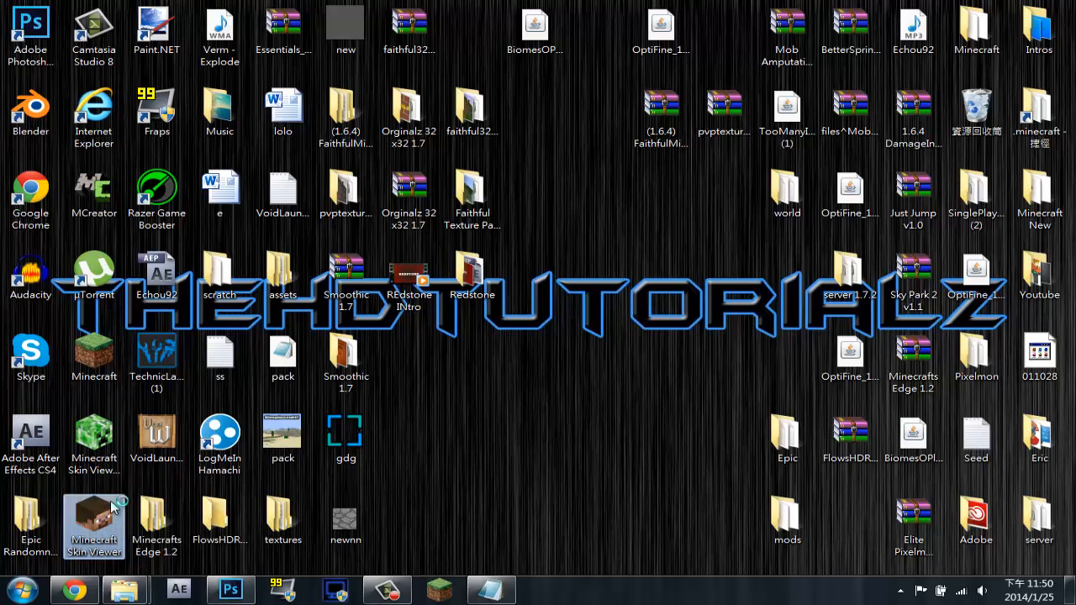
pyautogui.moveTo(431, 330)
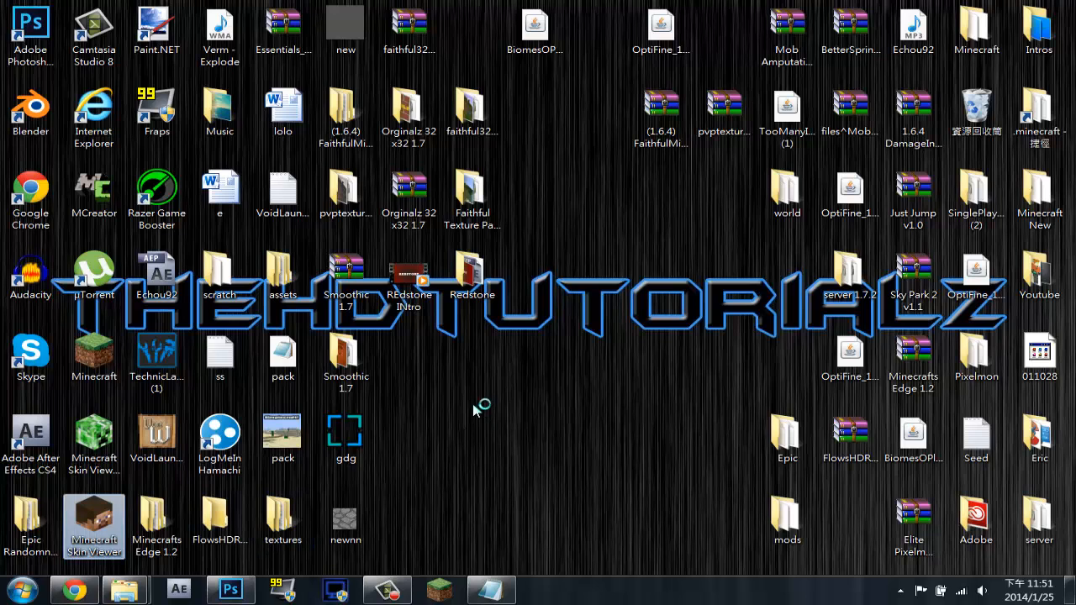
pyautogui.doubleClick(95, 522)
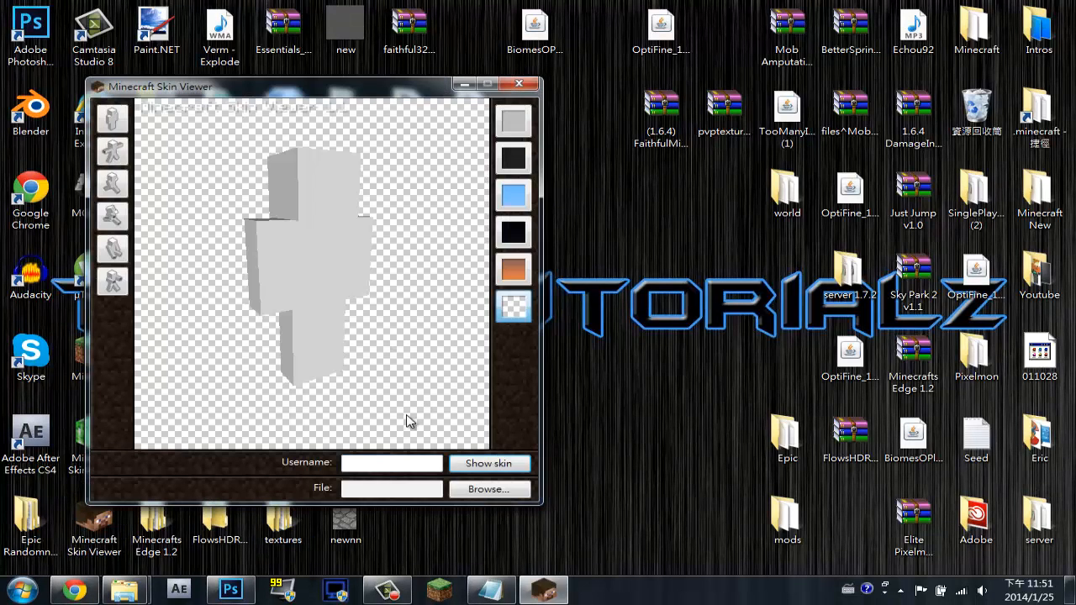
pyautogui.write('Echou92')
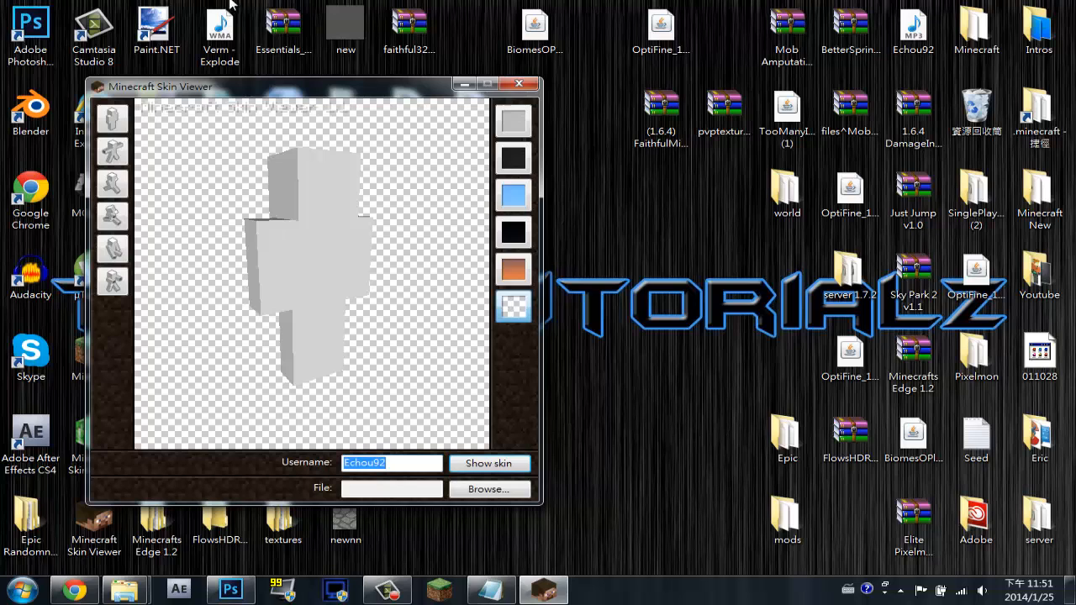
pyautogui.click(489, 464)
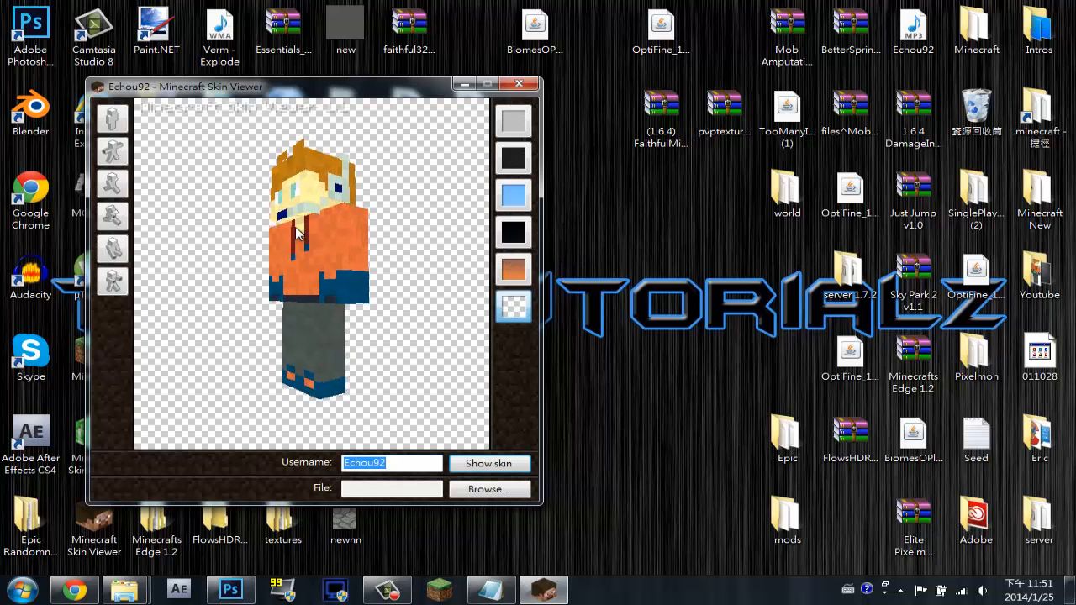
# - Rotate the orange-hoodie skin through side and front views, then minimize the viewer
pyautogui.moveTo(299, 235); pyautogui.dragTo(323, 249)
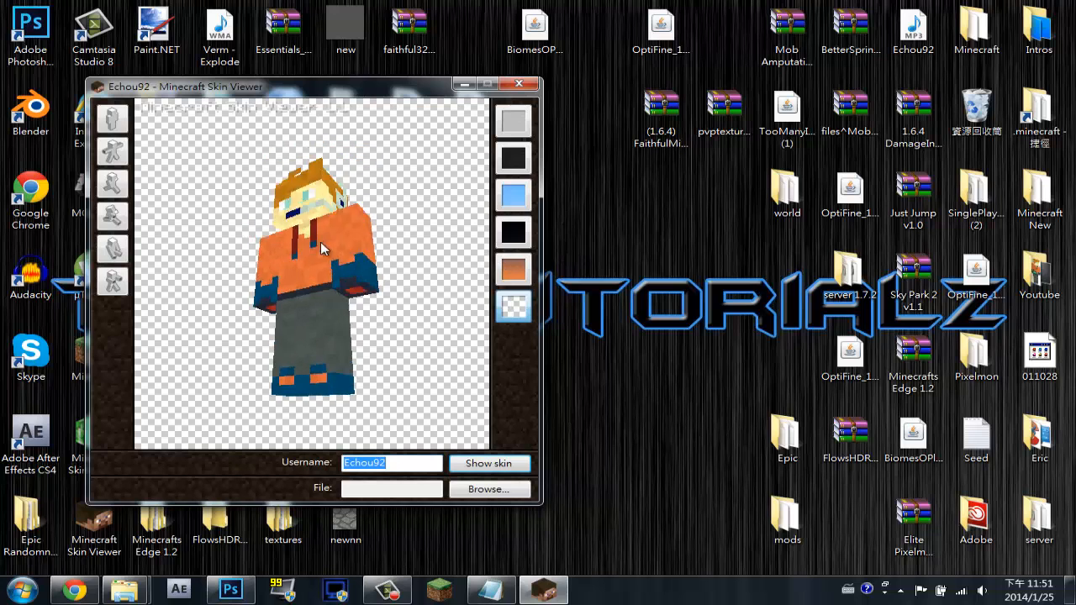
pyautogui.moveTo(319, 249); pyautogui.dragTo(311, 202)
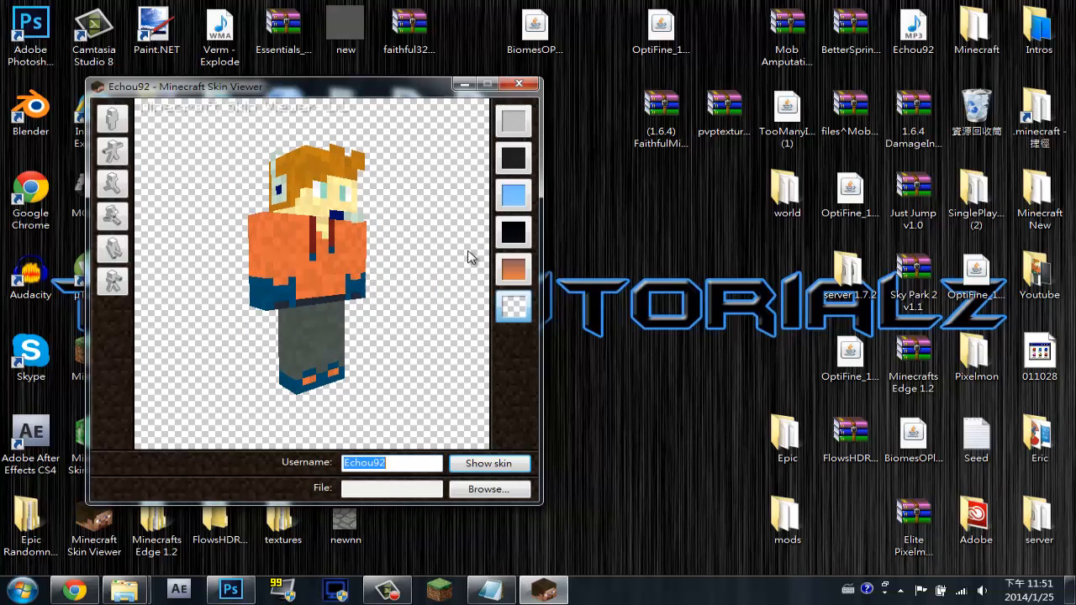
pyautogui.moveTo(470, 259); pyautogui.dragTo(401, 289)
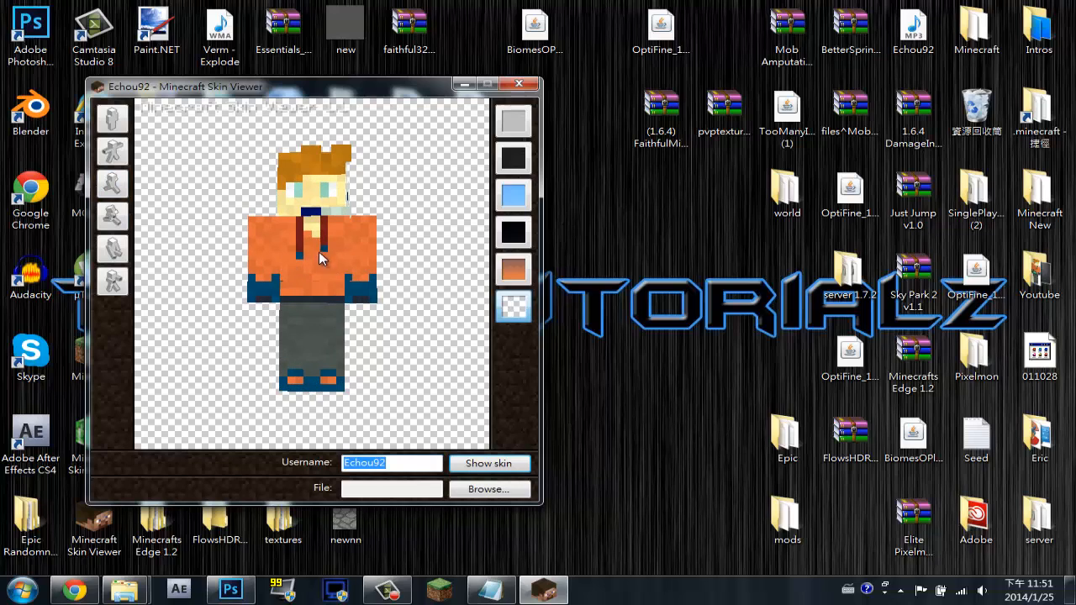
pyautogui.moveTo(349, 254)
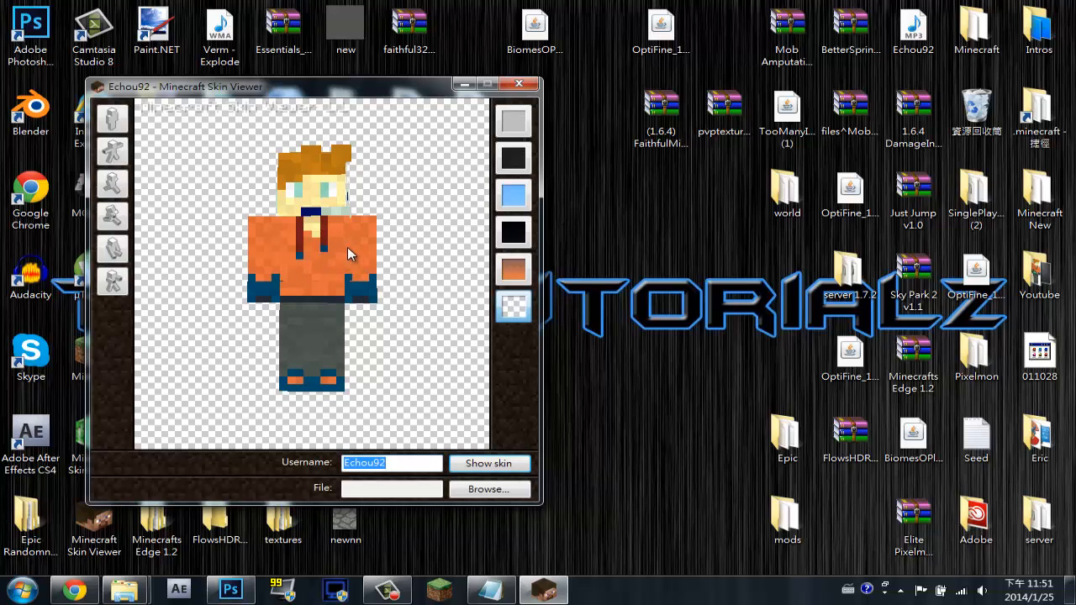
pyautogui.moveTo(375, 255)
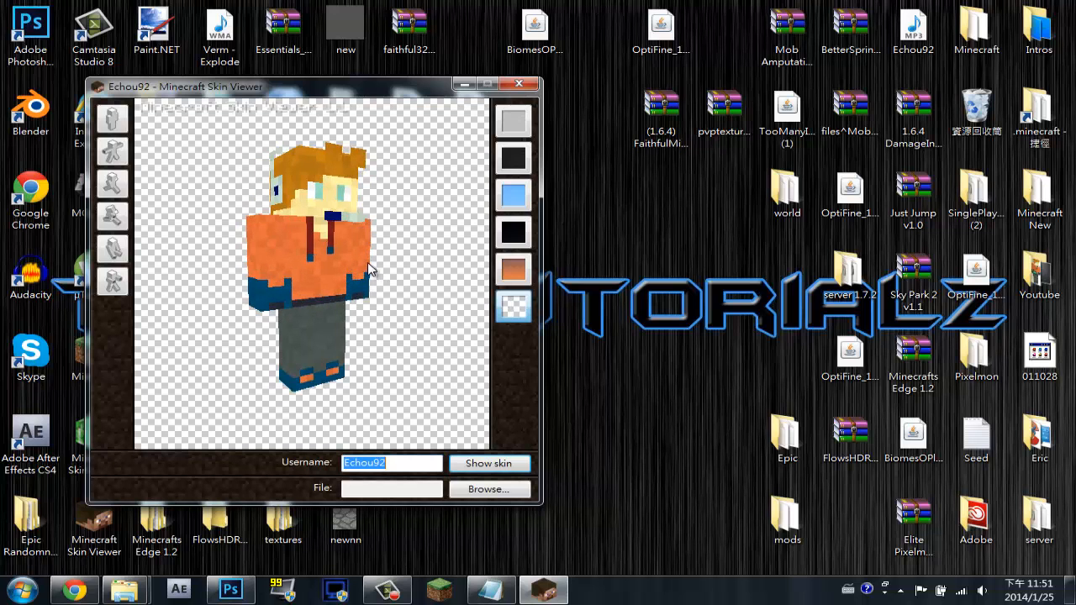
pyautogui.click(519, 84)
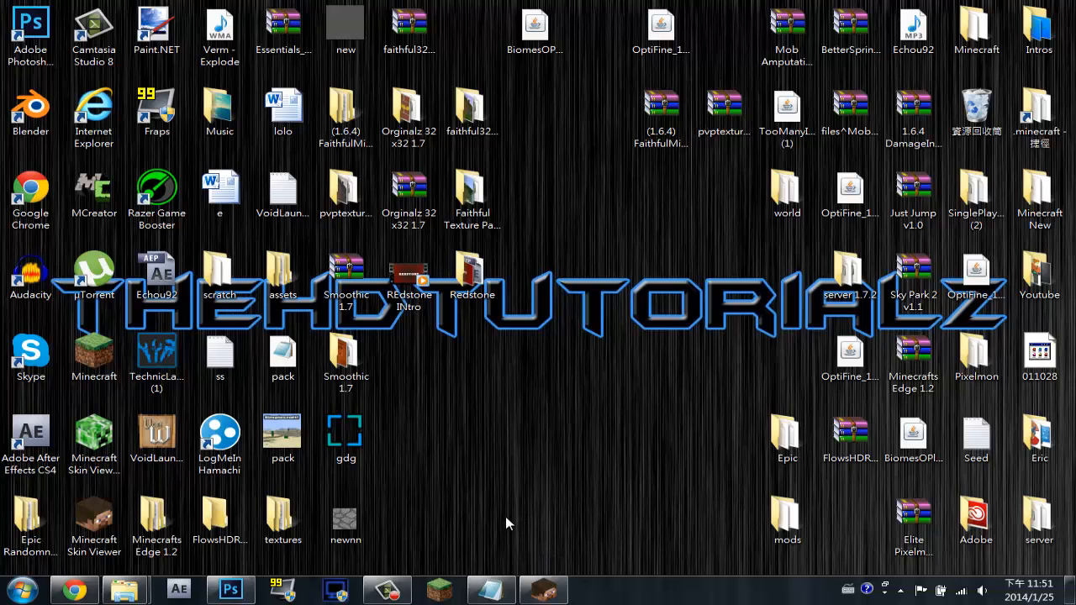
pyautogui.moveTo(518, 441)
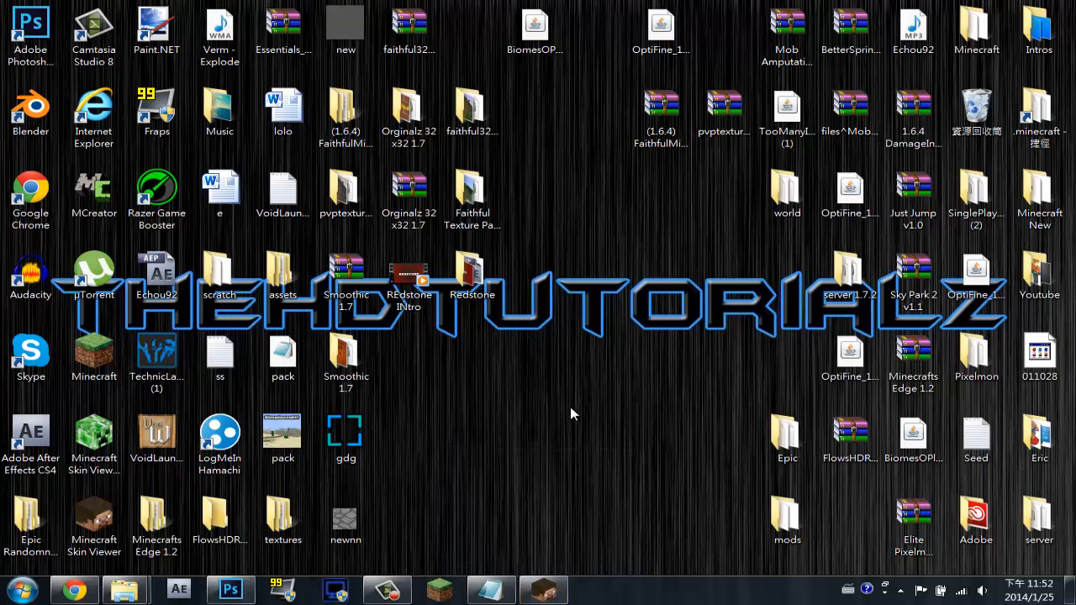
pyautogui.moveTo(531, 422)
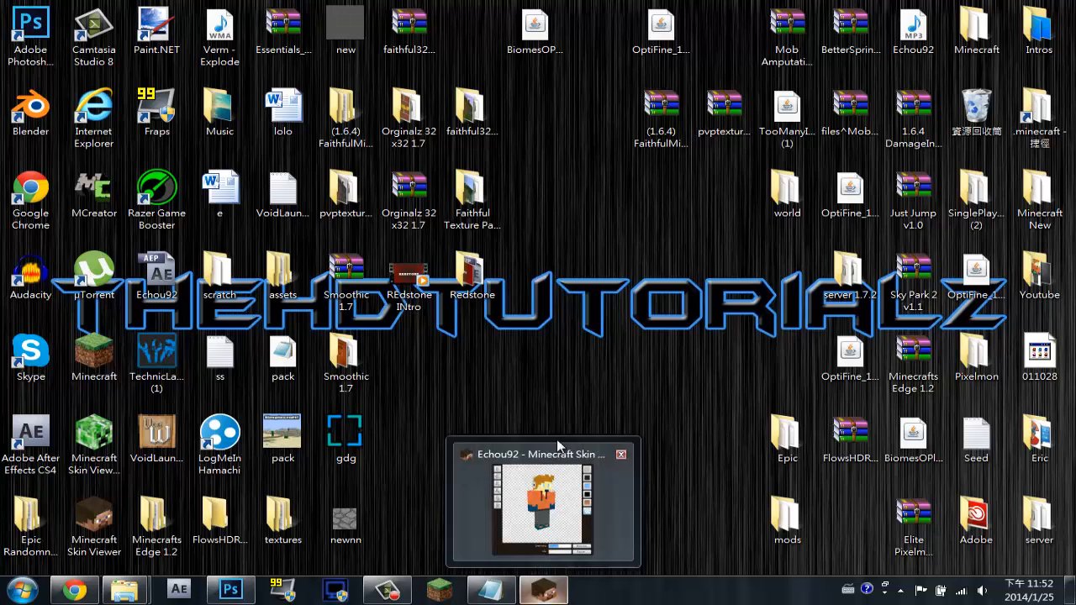
pyautogui.click(622, 455)
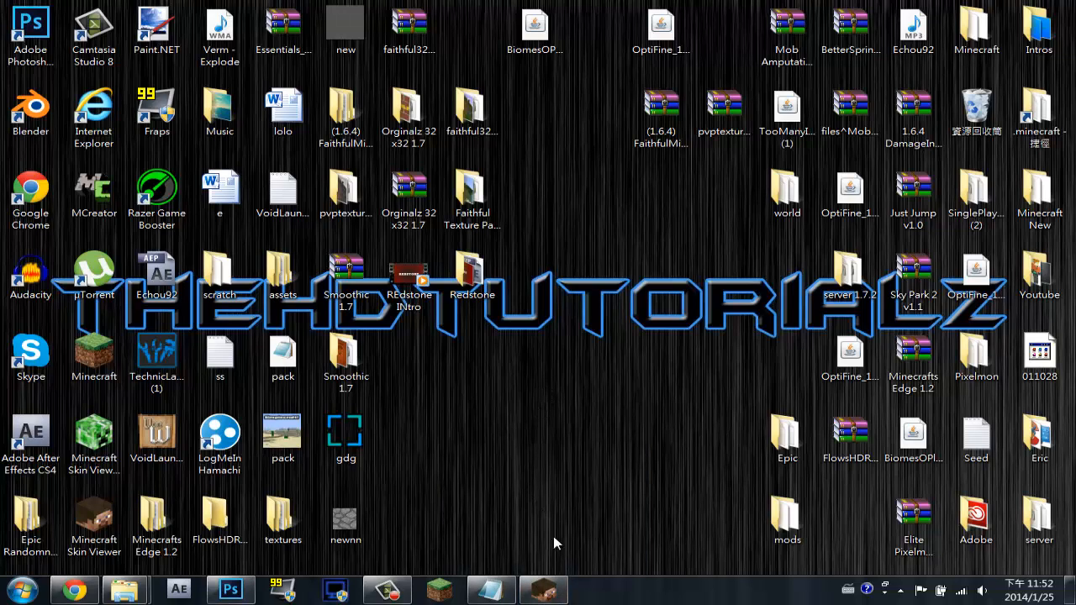
pyautogui.moveTo(462, 437)
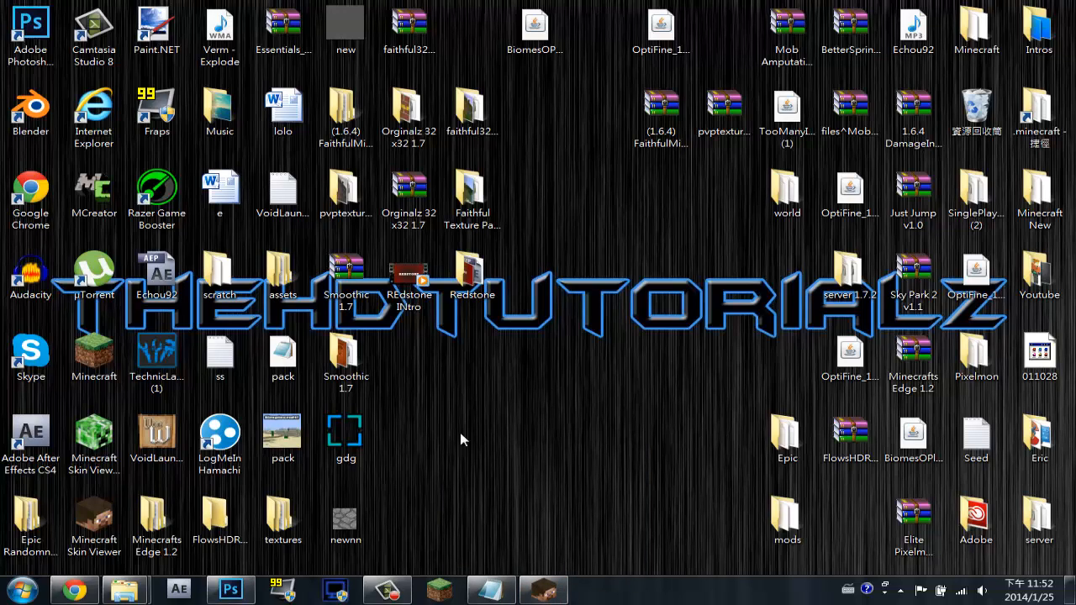
pyautogui.moveTo(434, 429)
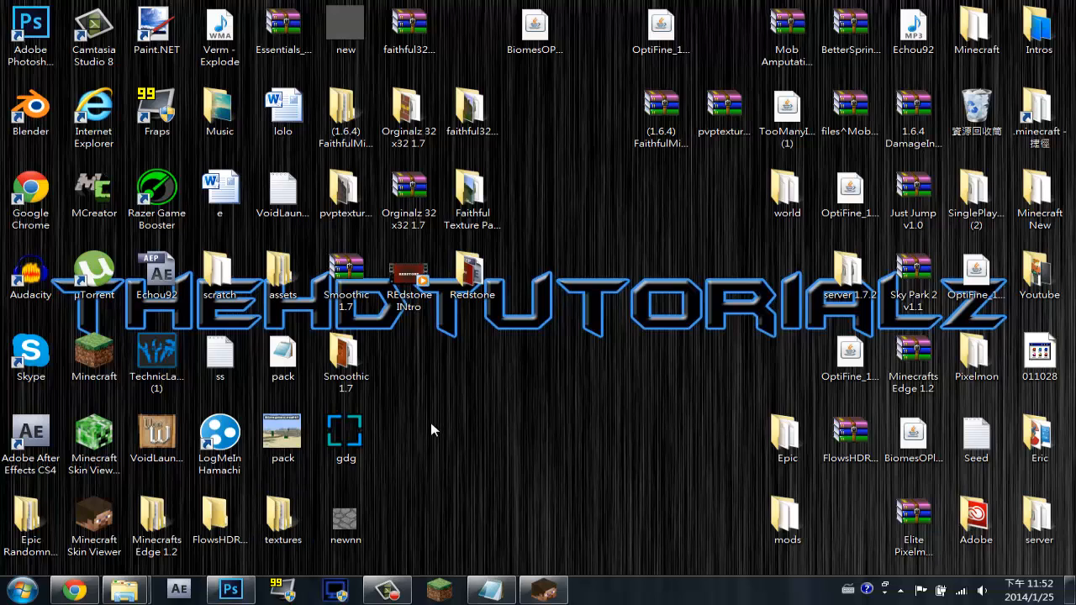
pyautogui.moveTo(442, 419)
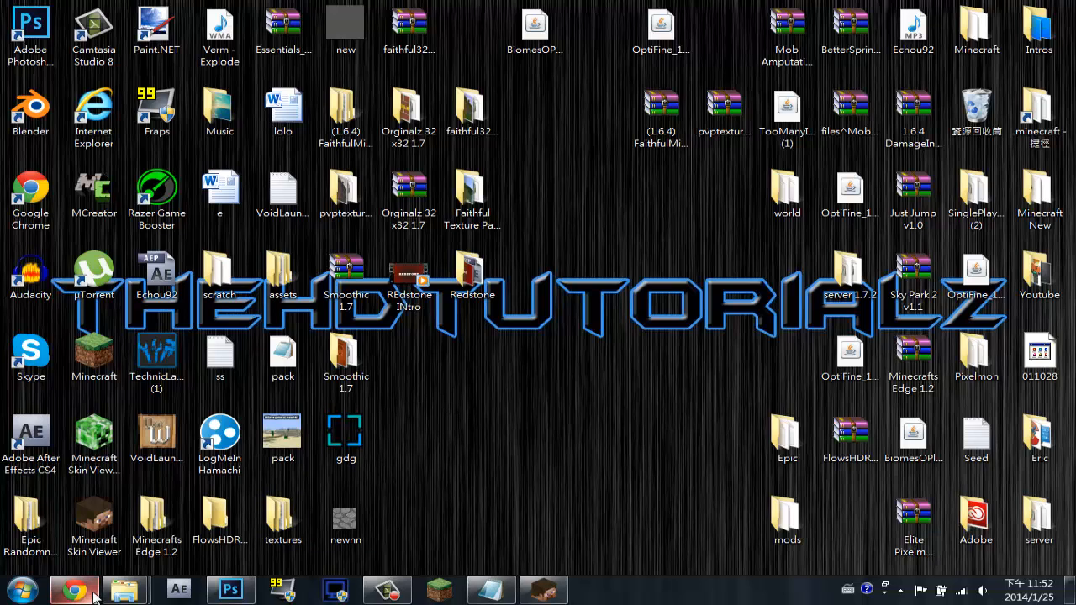
pyautogui.moveTo(595, 461)
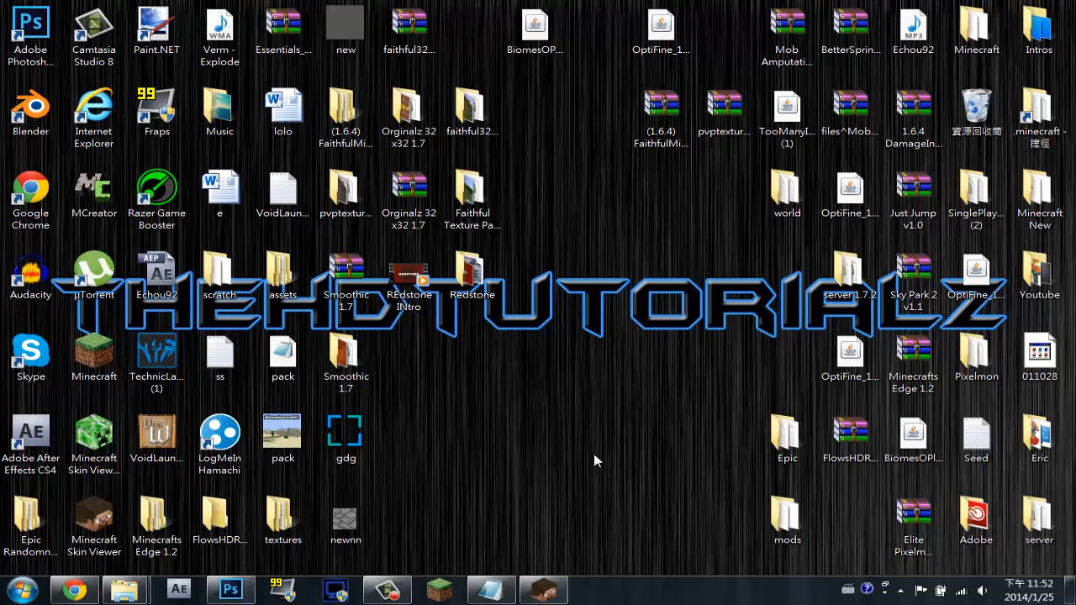
pyautogui.moveTo(617, 377)
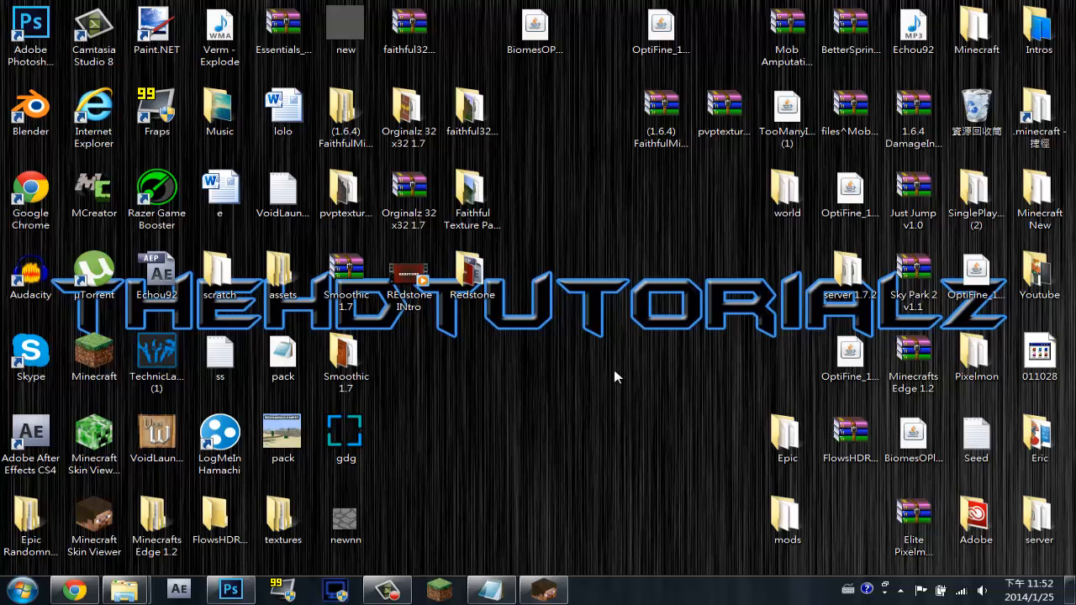
pyautogui.moveTo(562, 380)
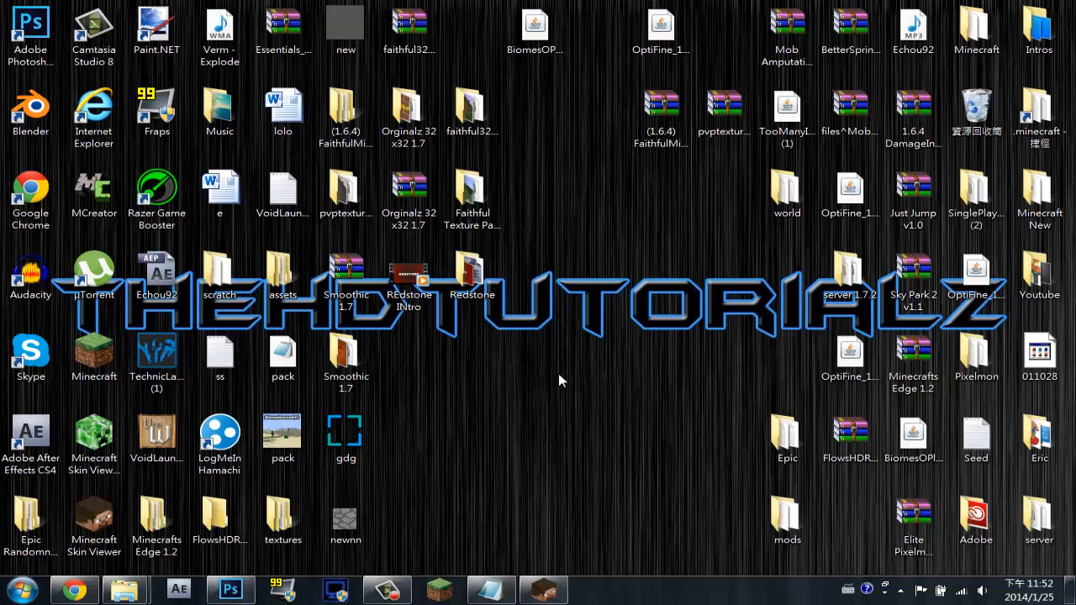
pyautogui.moveTo(530, 176)
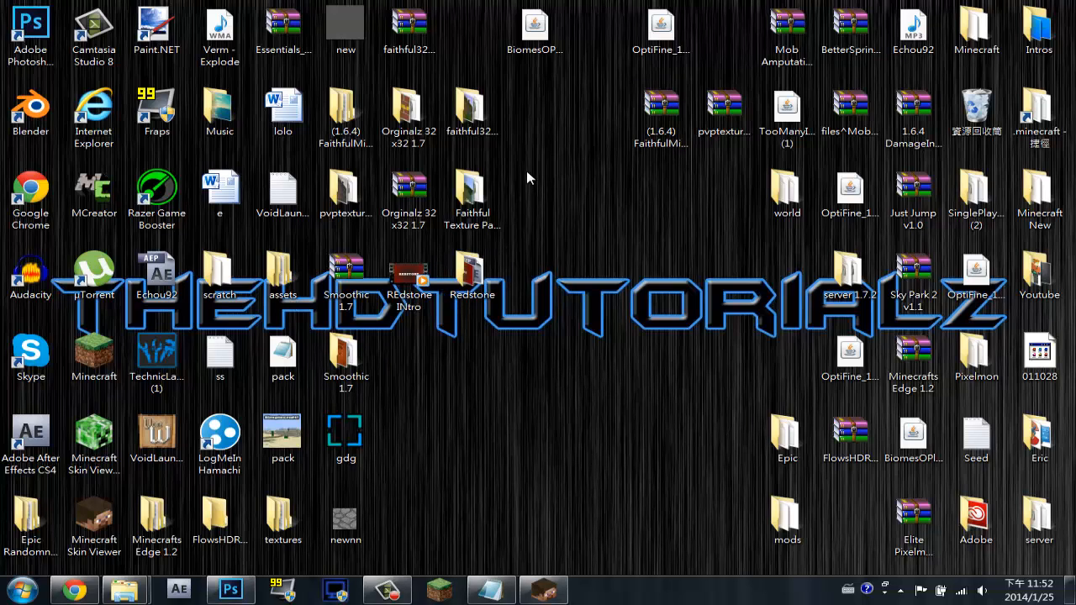
pyautogui.moveTo(554, 168)
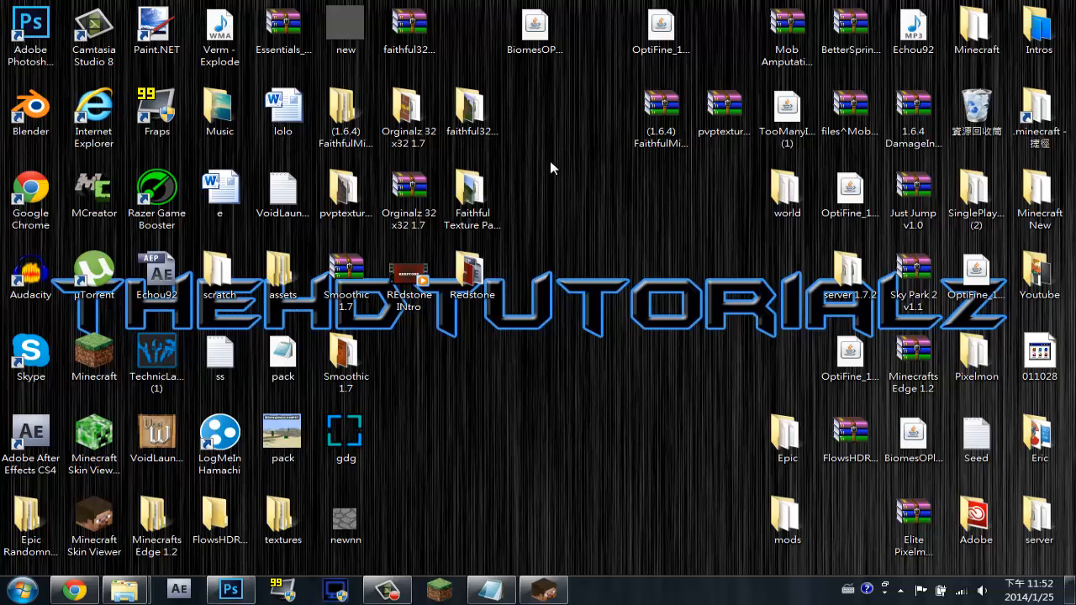
pyautogui.click(471, 110)
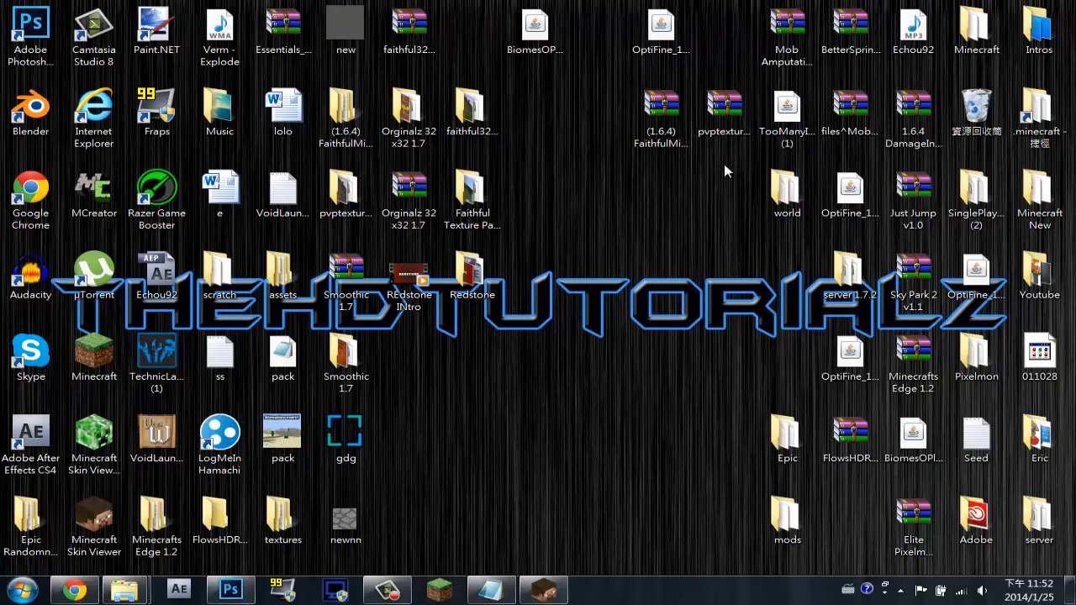
pyautogui.click(661, 114)
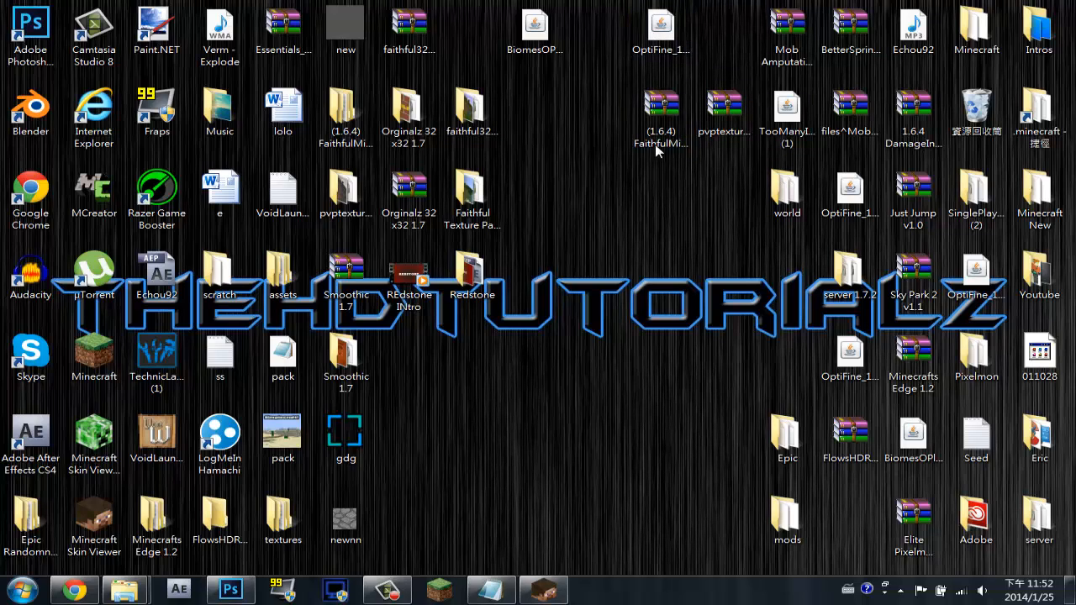
pyautogui.click(408, 278)
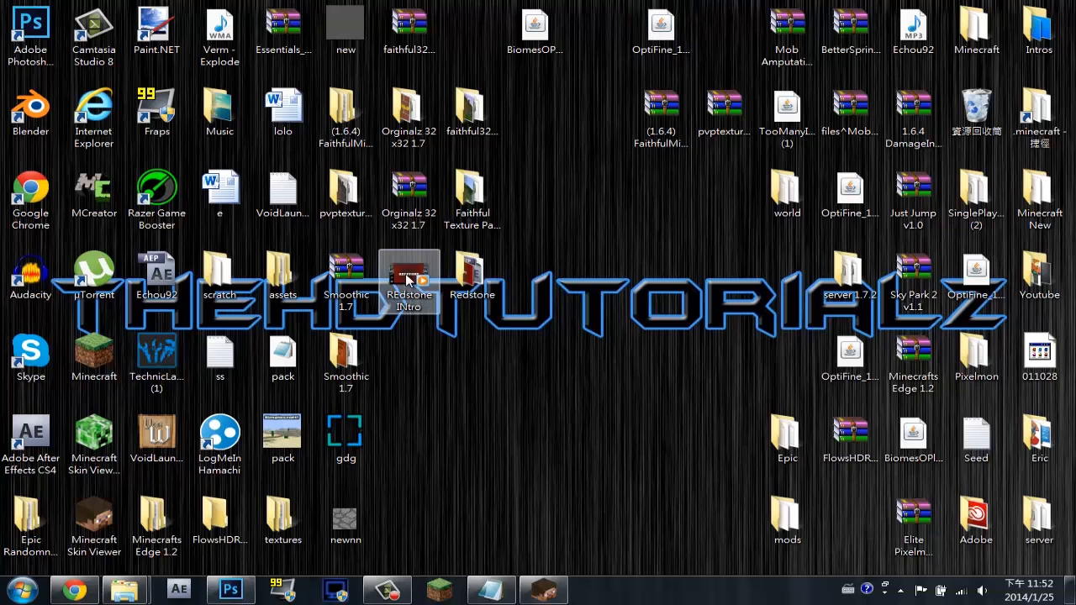
pyautogui.moveTo(535, 330)
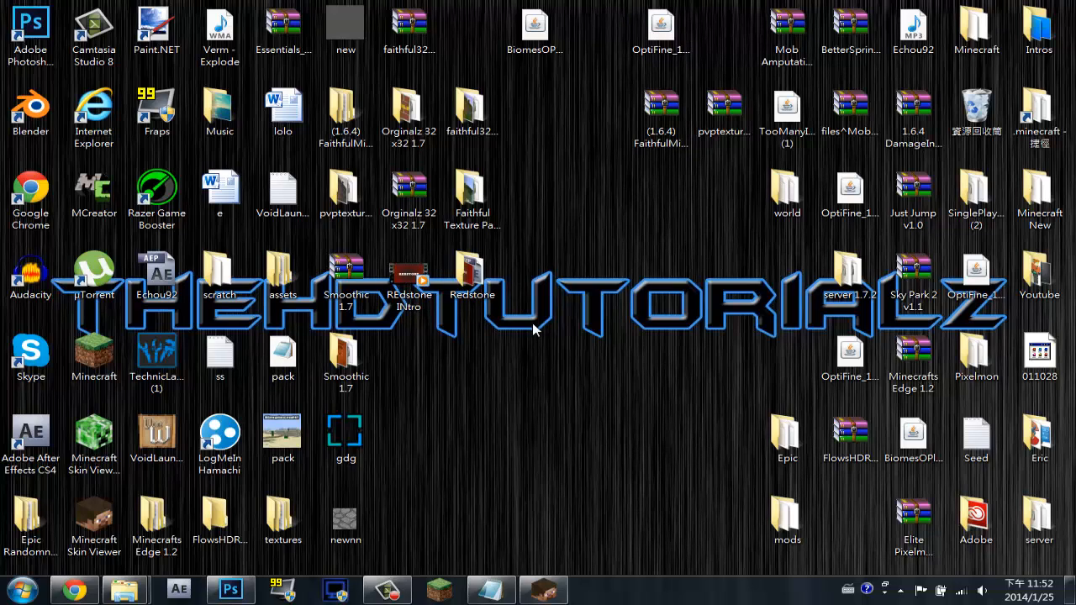
pyautogui.click(471, 273)
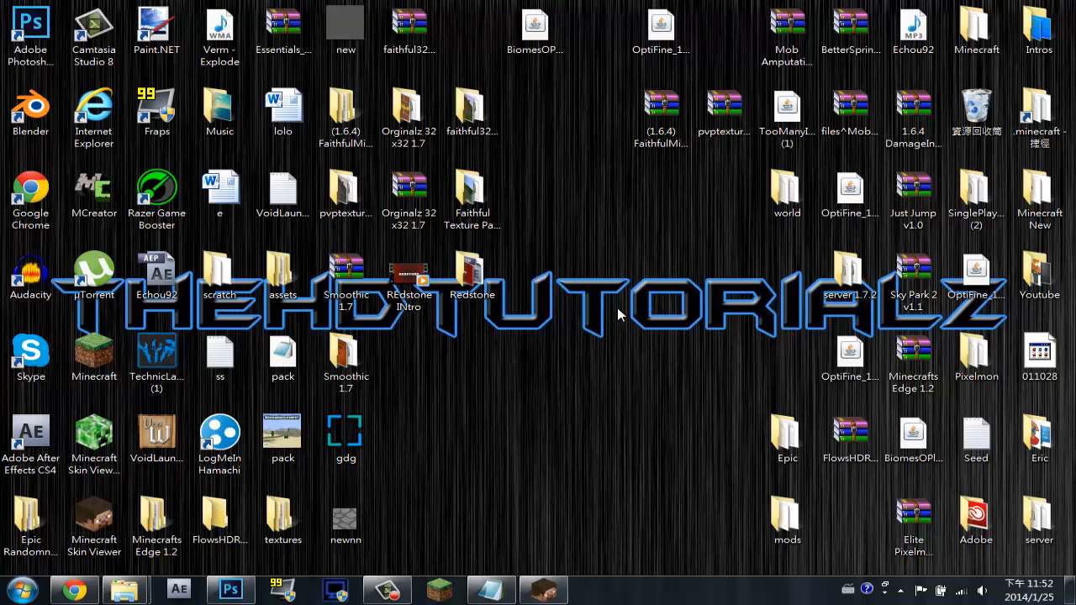
pyautogui.moveTo(520, 367)
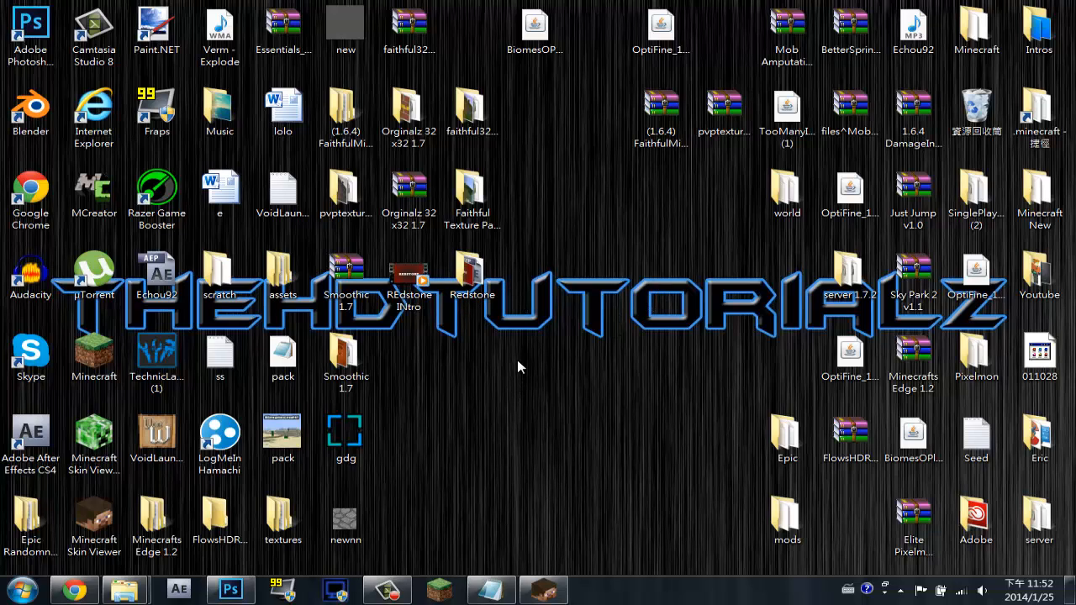
pyautogui.moveTo(558, 478)
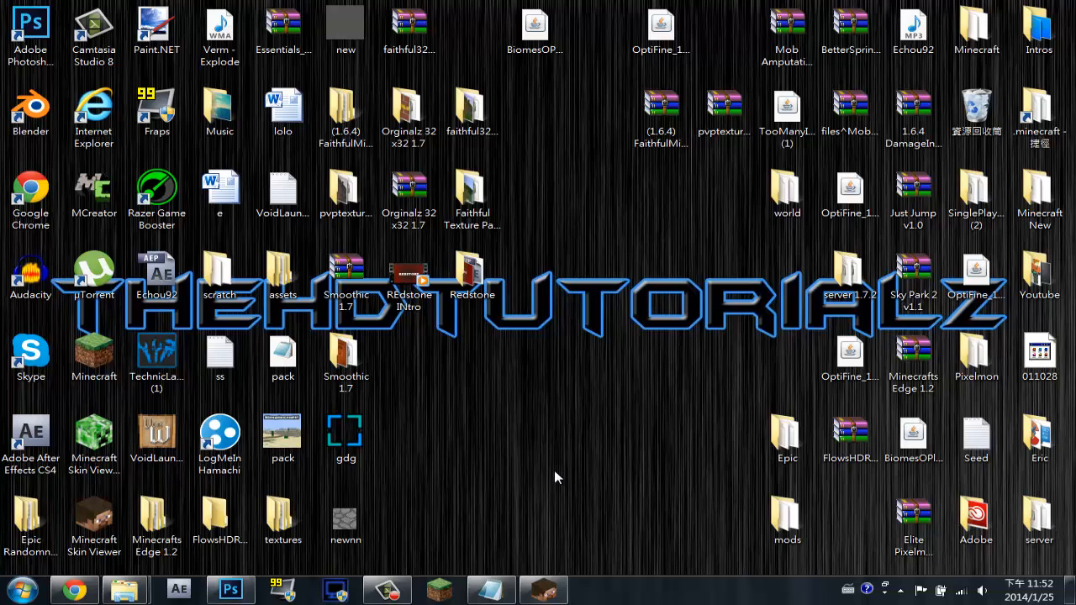
pyautogui.moveTo(558, 414)
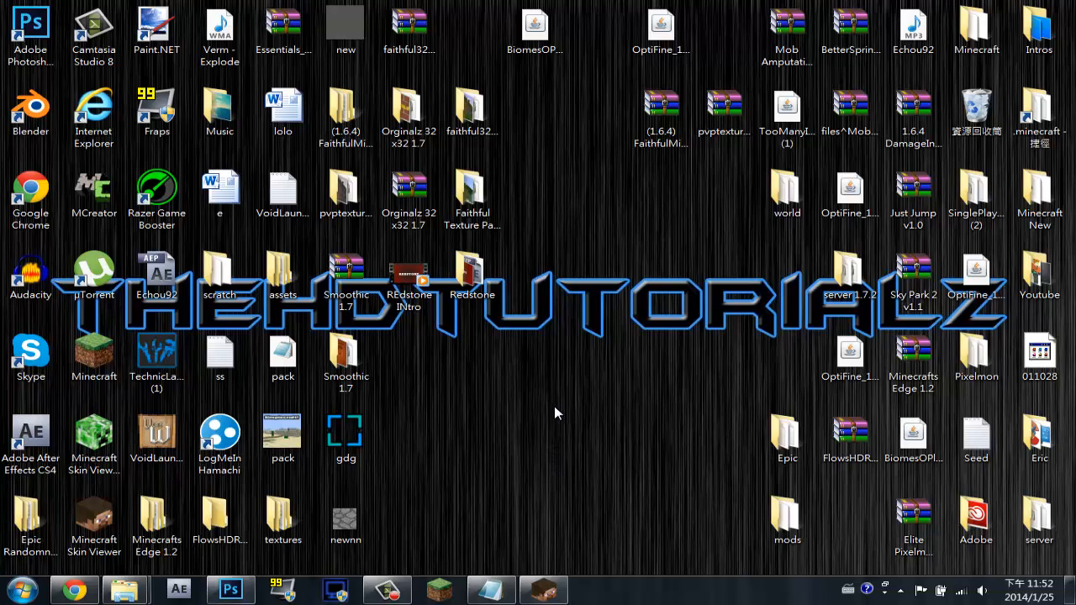
pyautogui.moveTo(558, 411)
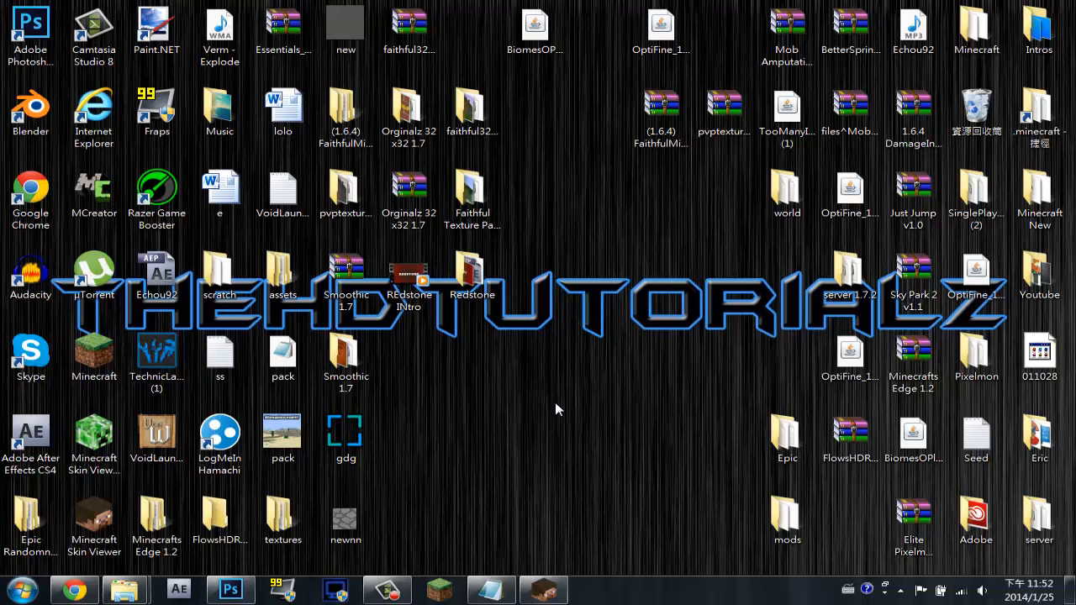
pyautogui.moveTo(515, 400)
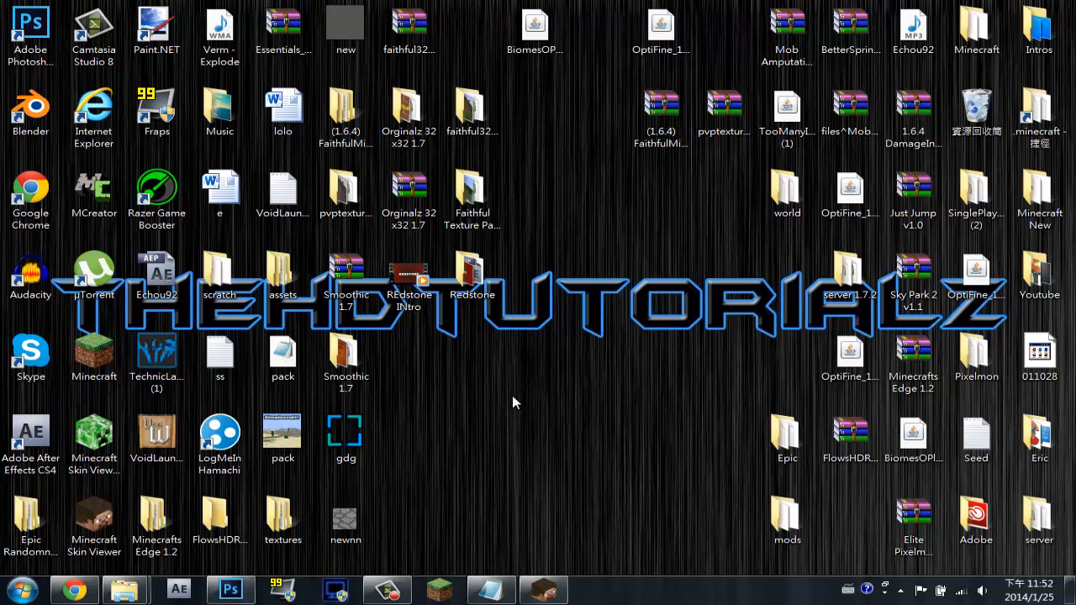
pyautogui.moveTo(259, 533)
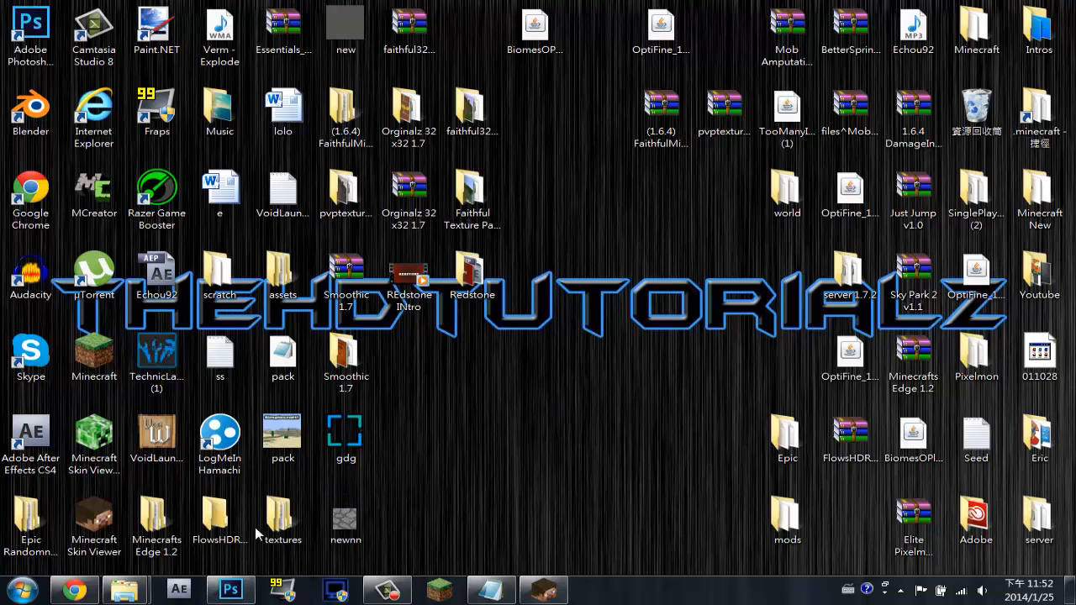
pyautogui.moveTo(642, 377)
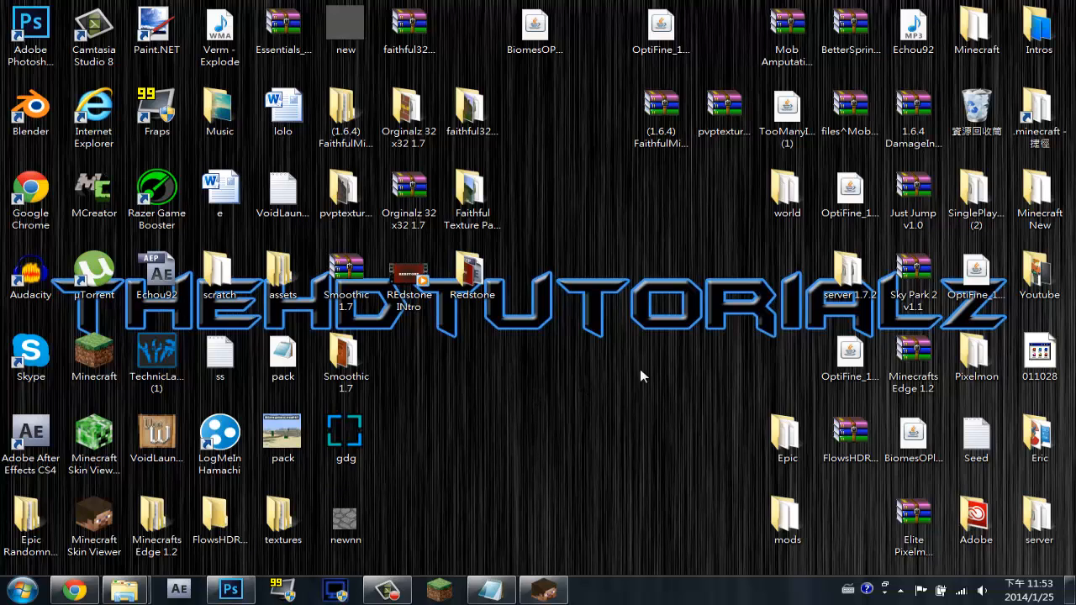
pyautogui.click(536, 24)
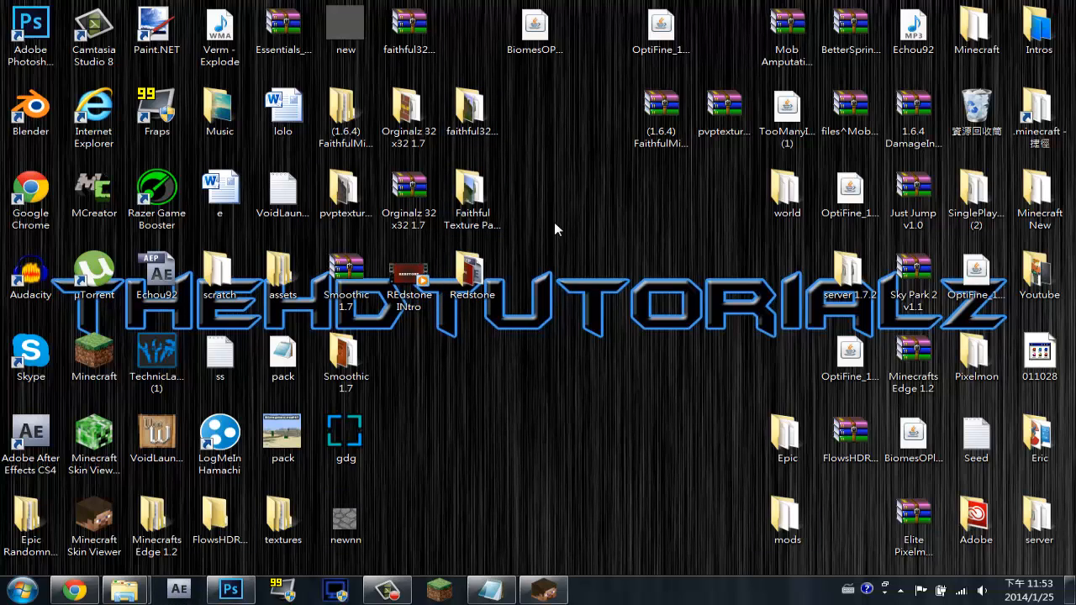
pyautogui.moveTo(699, 235)
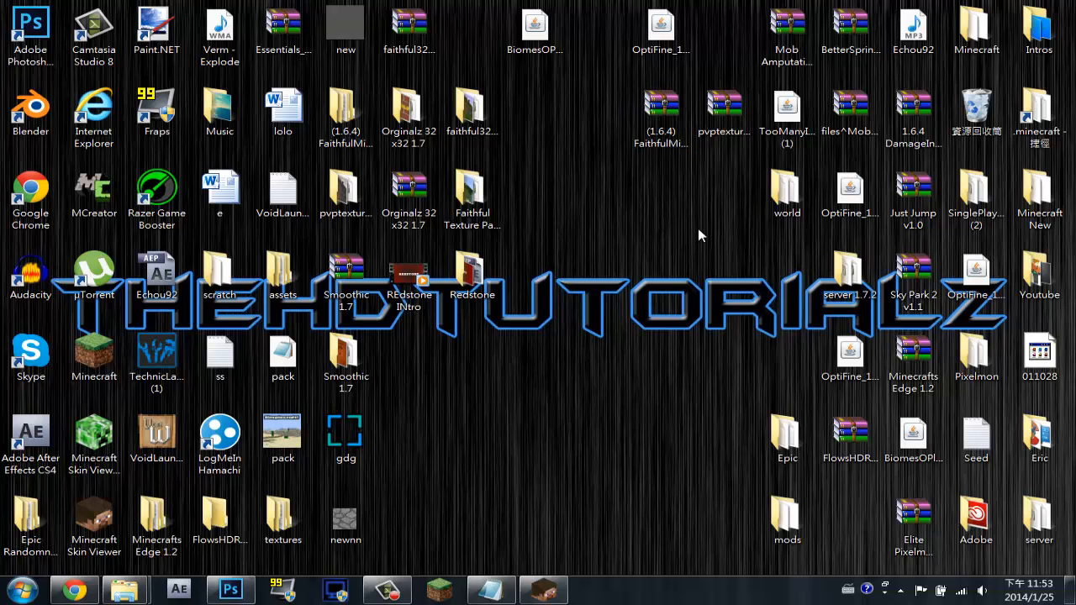
pyautogui.click(471, 108)
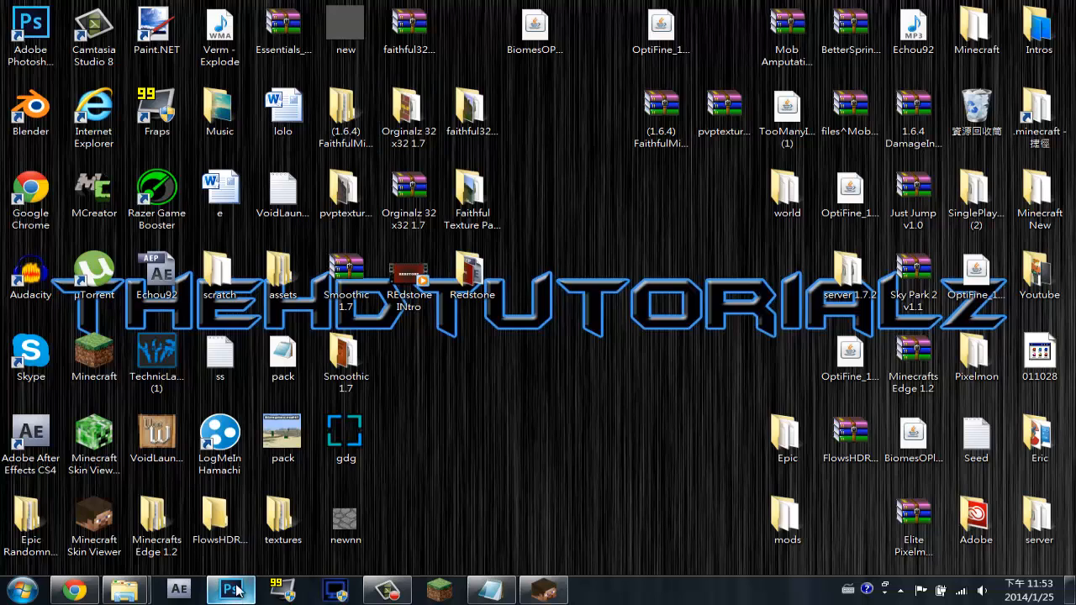
pyautogui.click(232, 588)
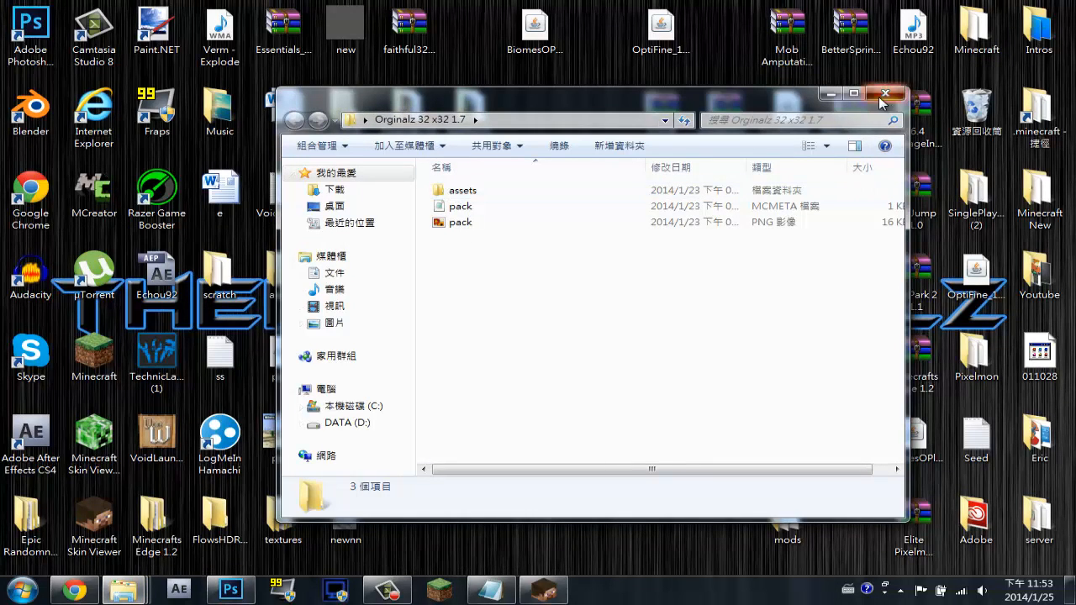
# - Close the Orginalz 32 x32 1.7 folder and show crafting_table_side.png in Photoshop before returning to the desktop
pyautogui.click(885, 94)
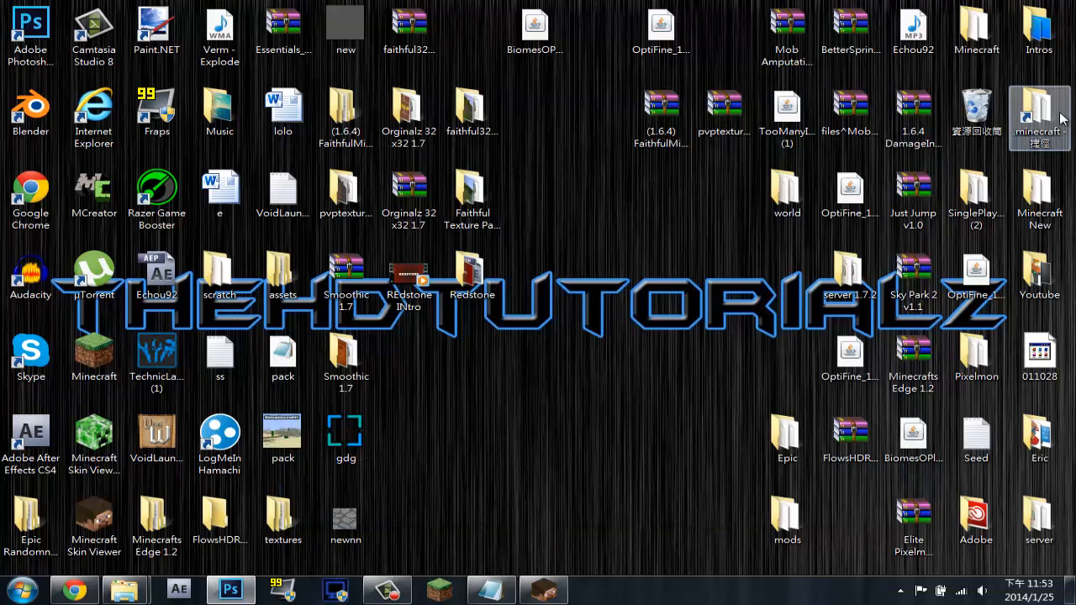
pyautogui.click(403, 522)
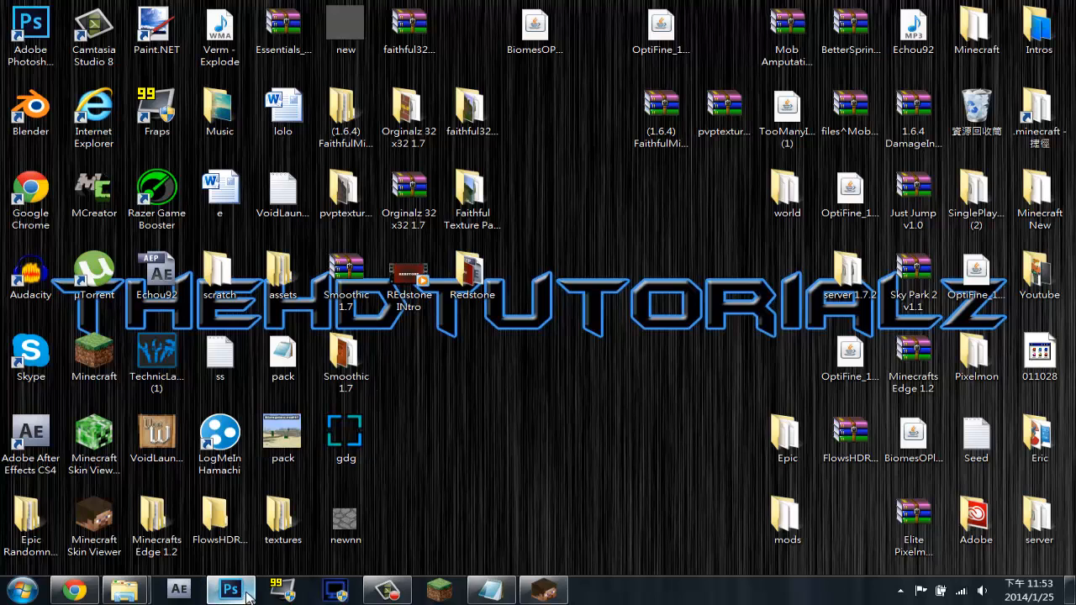
pyautogui.click(229, 588)
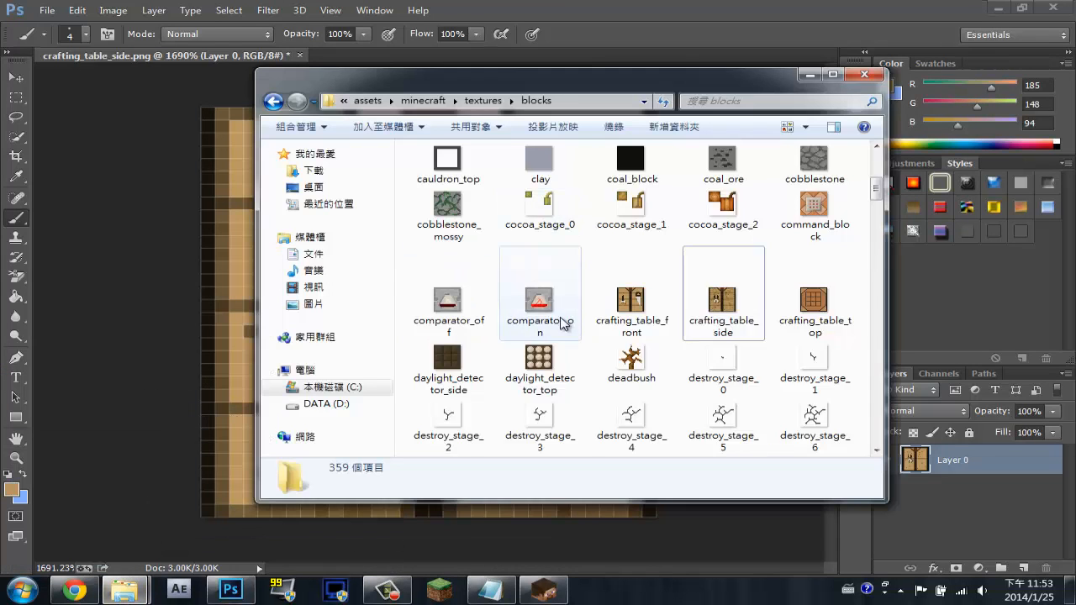
pyautogui.scroll(-3)
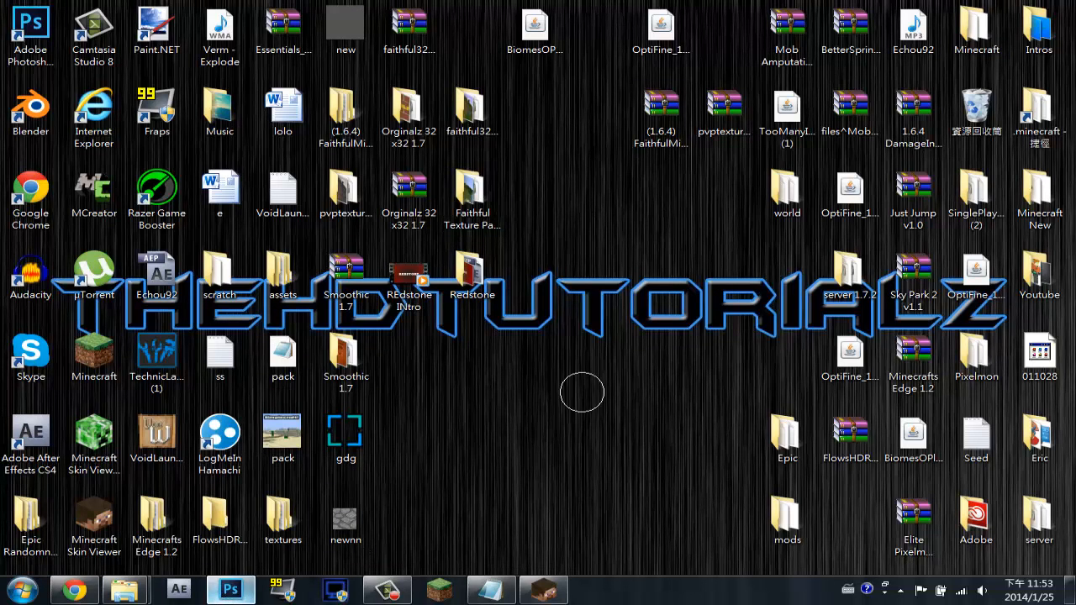
pyautogui.click(229, 588)
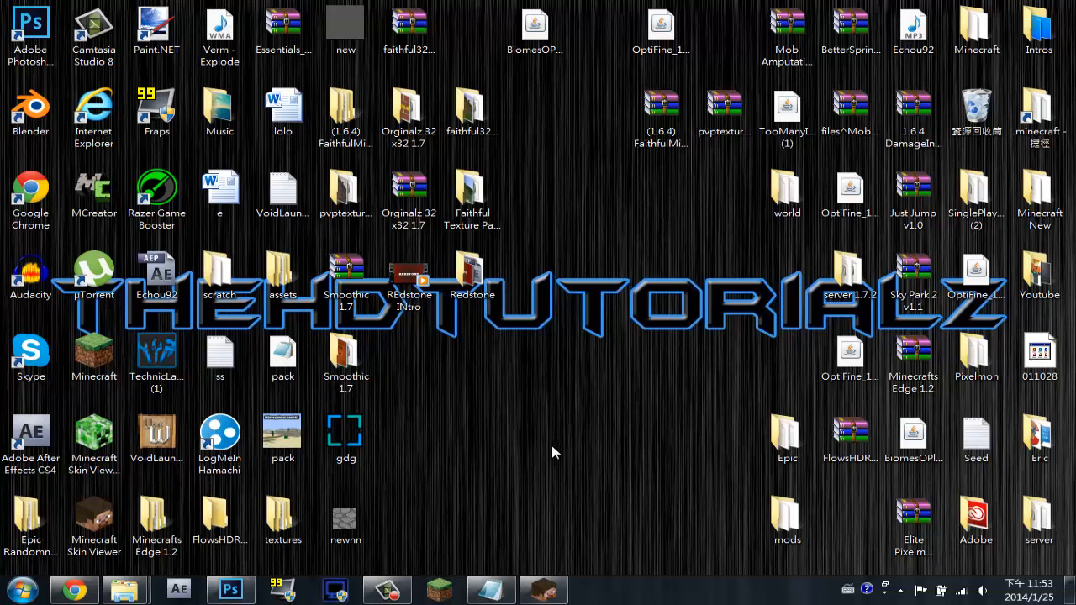
pyautogui.moveTo(538, 465)
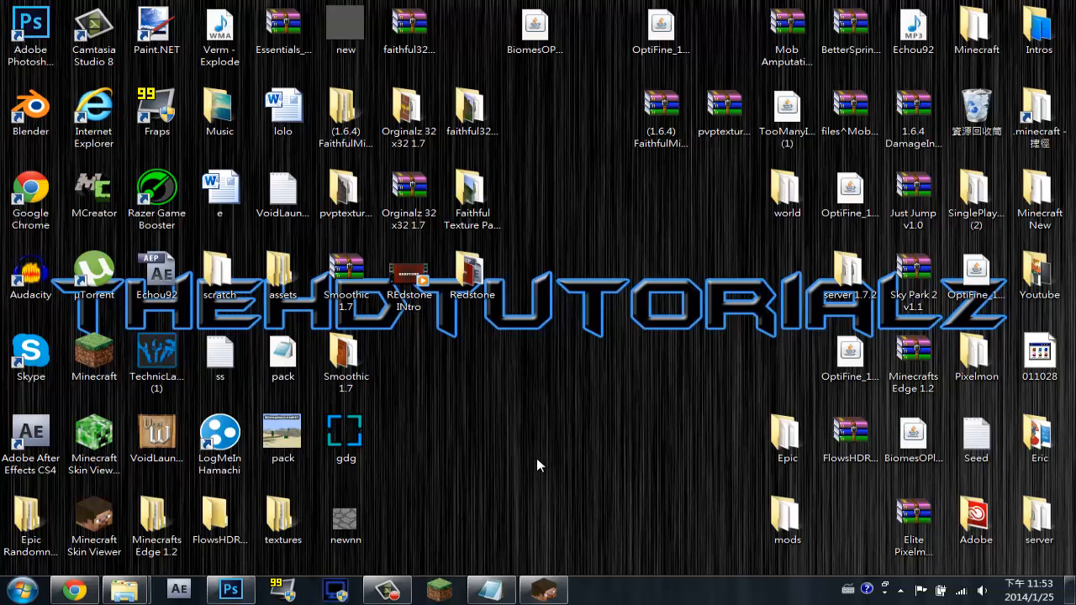
pyautogui.moveTo(515, 464)
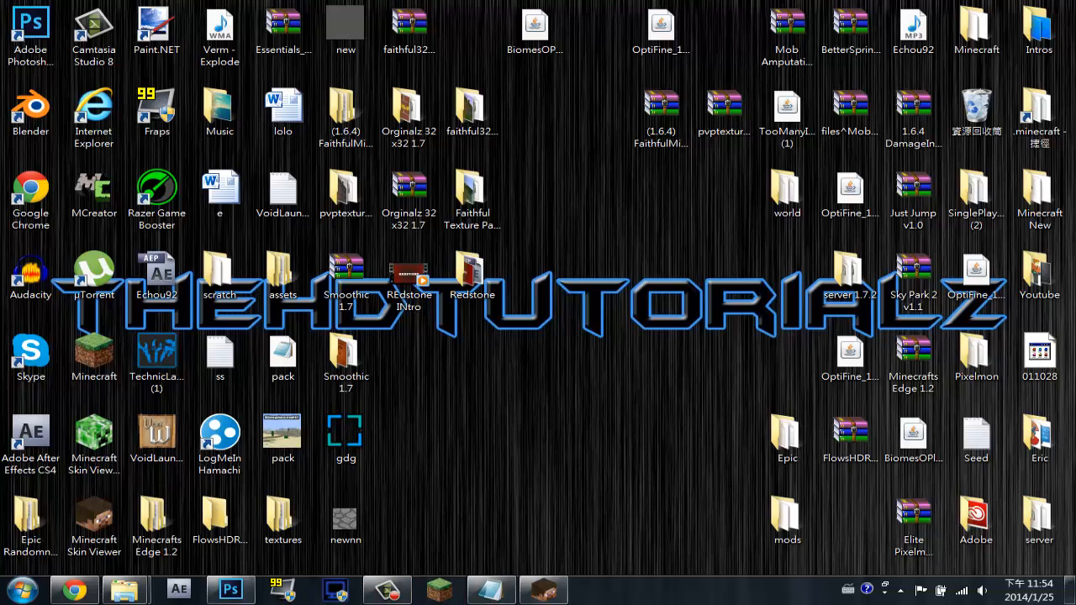
pyautogui.moveTo(397, 504)
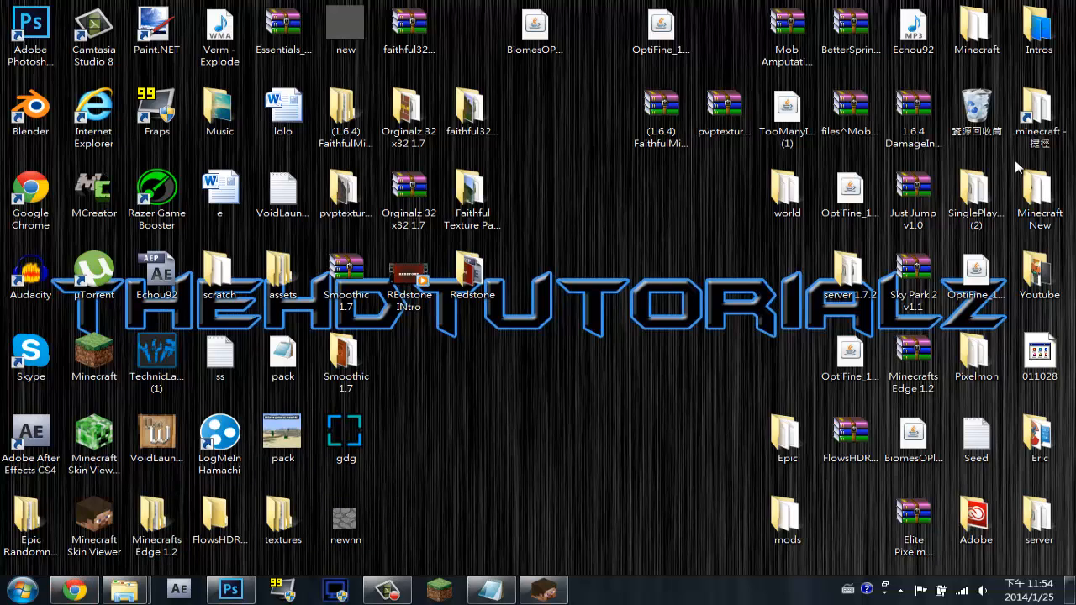
pyautogui.moveTo(723, 44)
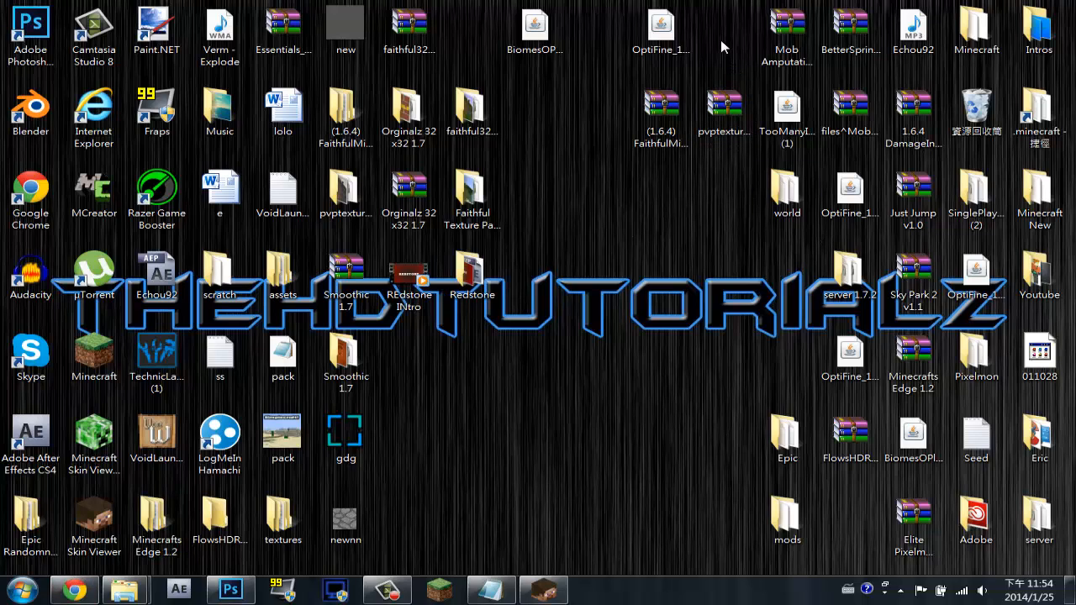
pyautogui.click(661, 114)
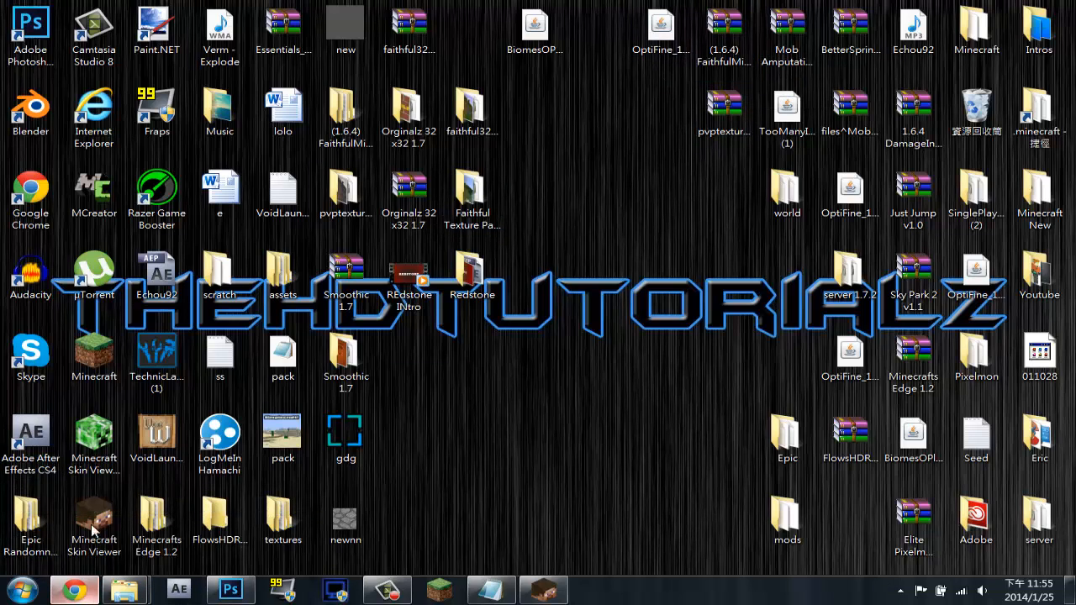
pyautogui.click(74, 589)
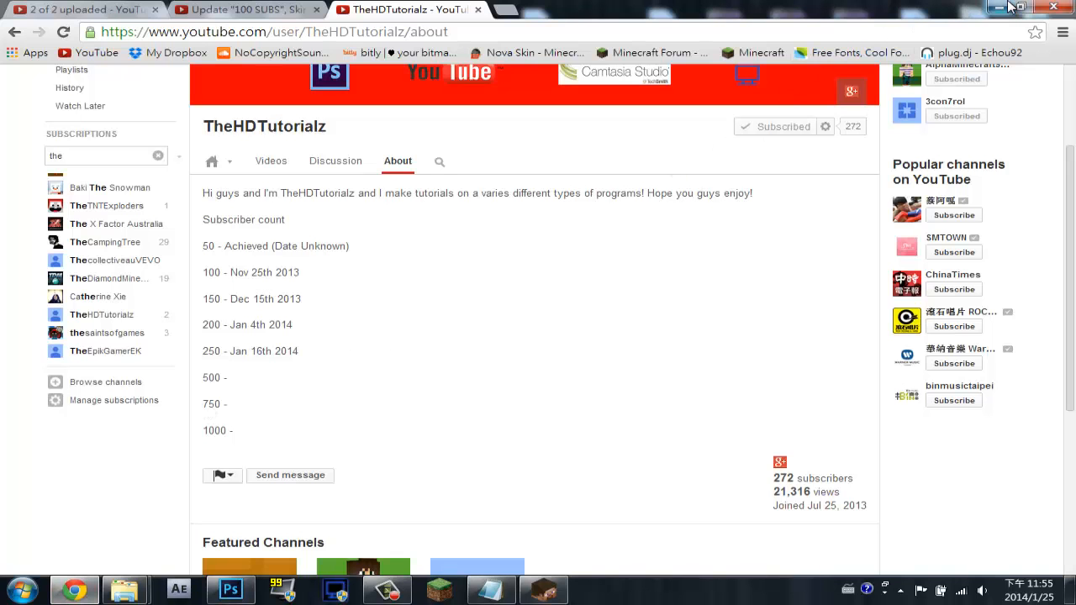
pyautogui.click(1009, 6)
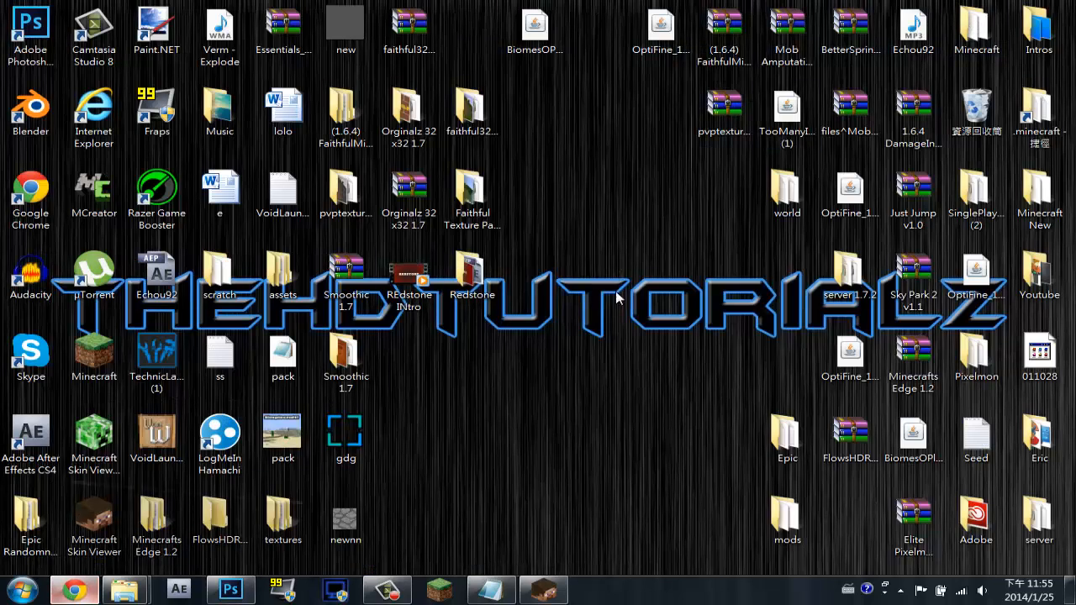
pyautogui.click(74, 588)
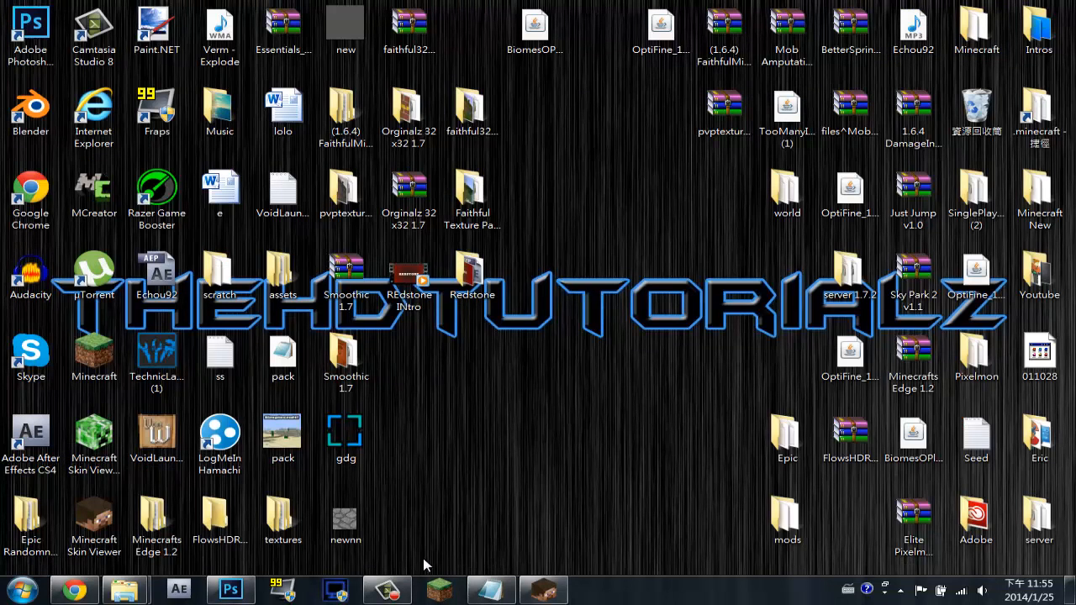
pyautogui.moveTo(573, 558)
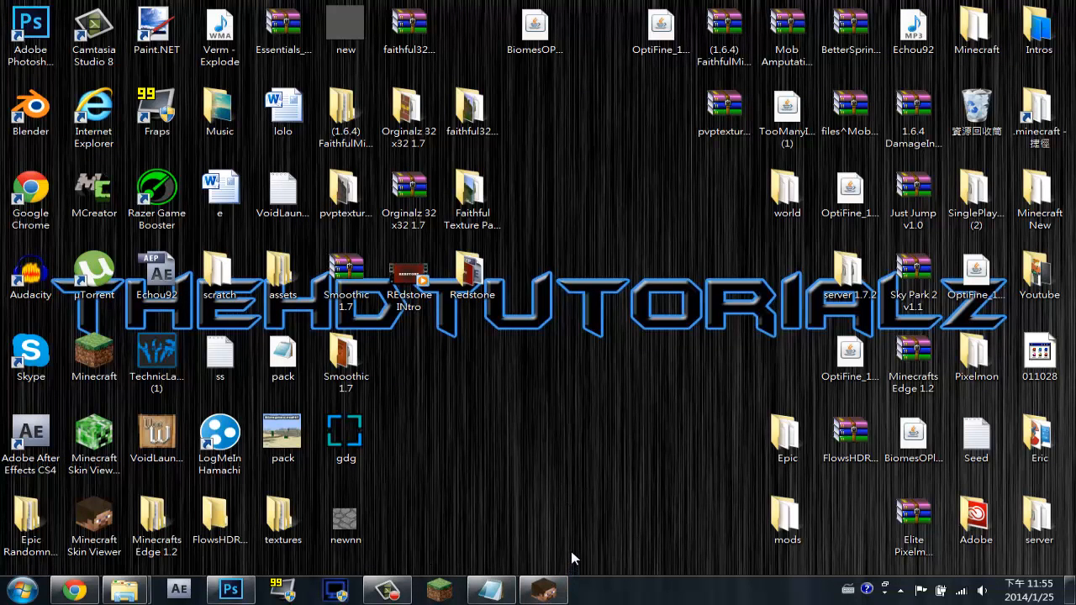
pyautogui.moveTo(584, 478)
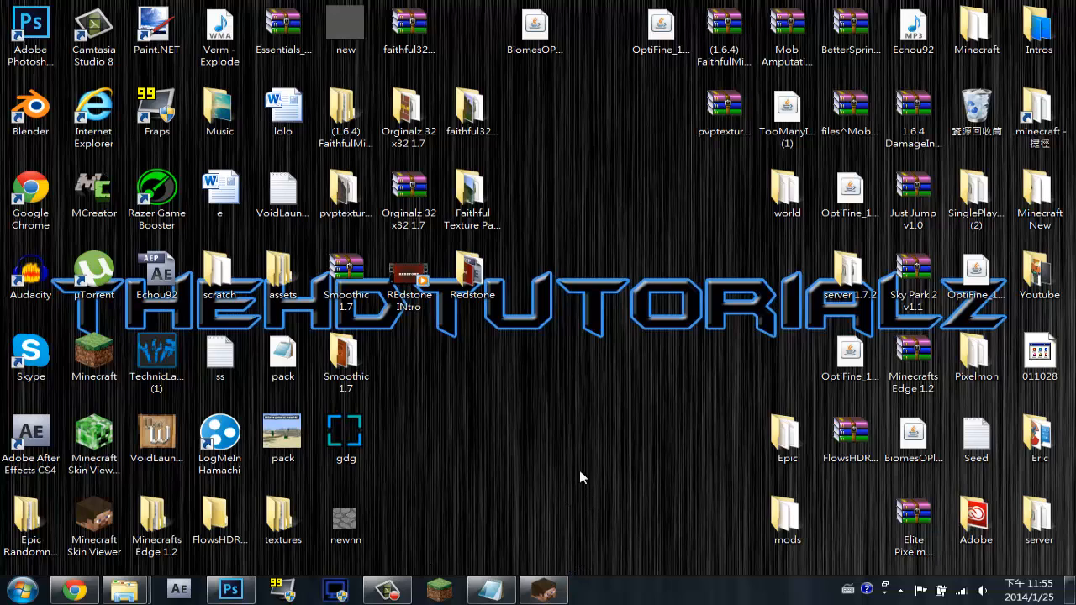
pyautogui.moveTo(561, 515)
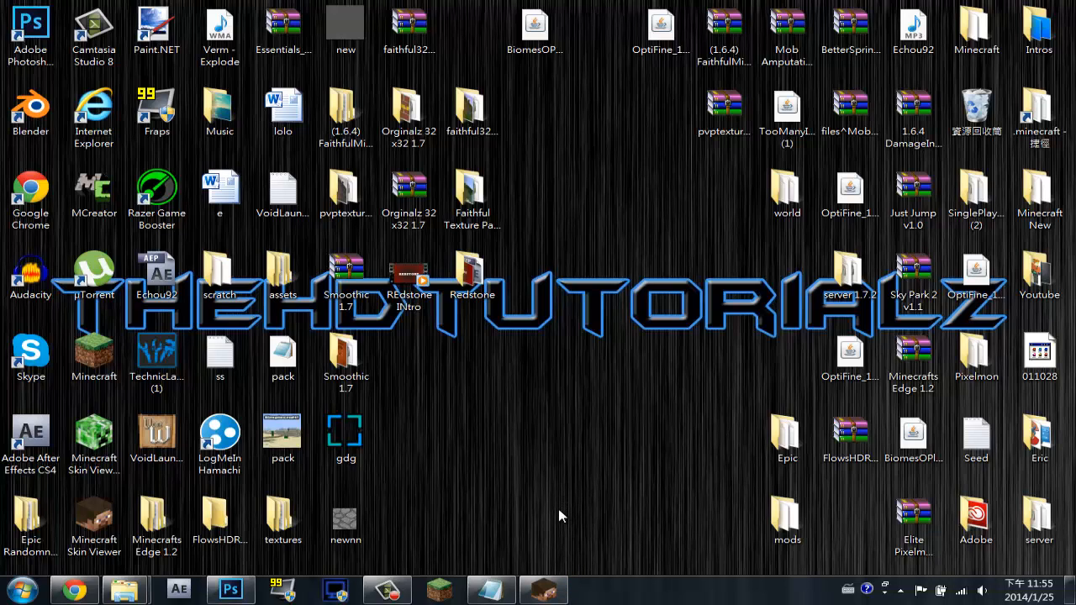
pyautogui.moveTo(441, 504)
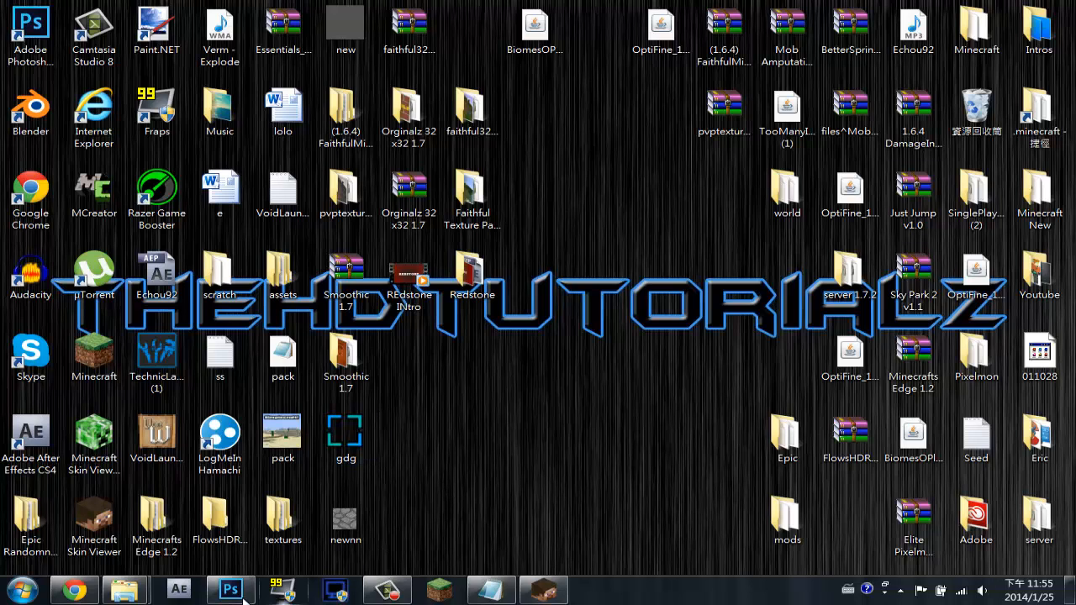
pyautogui.click(229, 587)
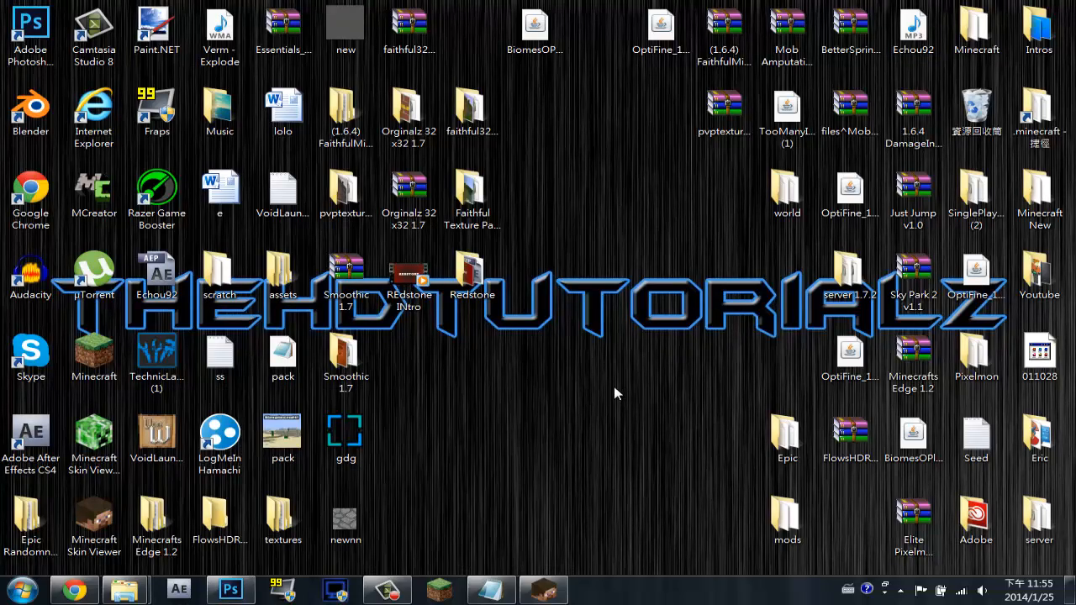
pyautogui.moveTo(605, 401)
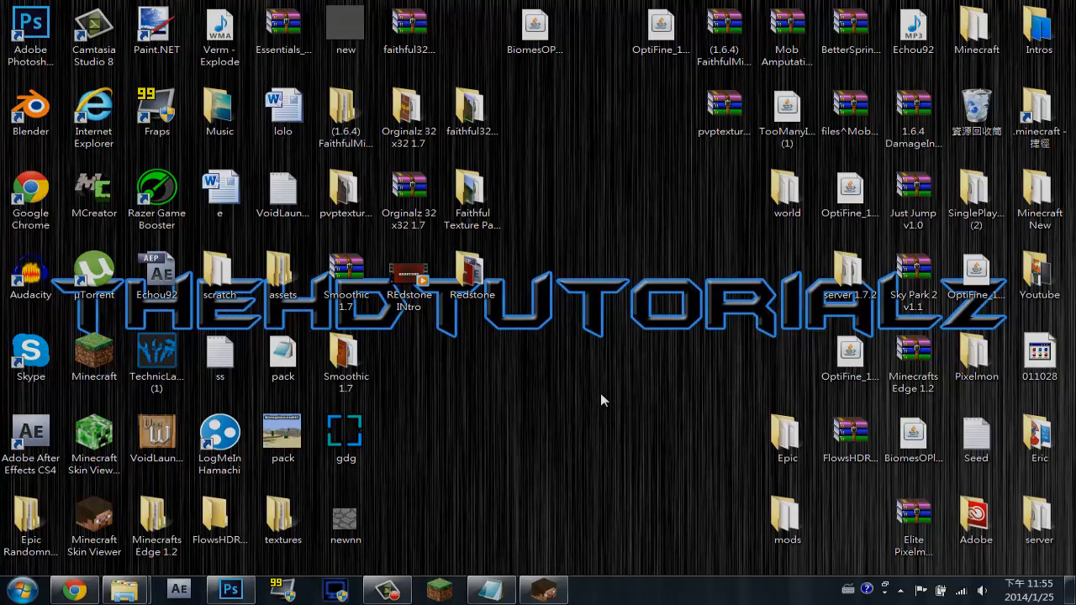